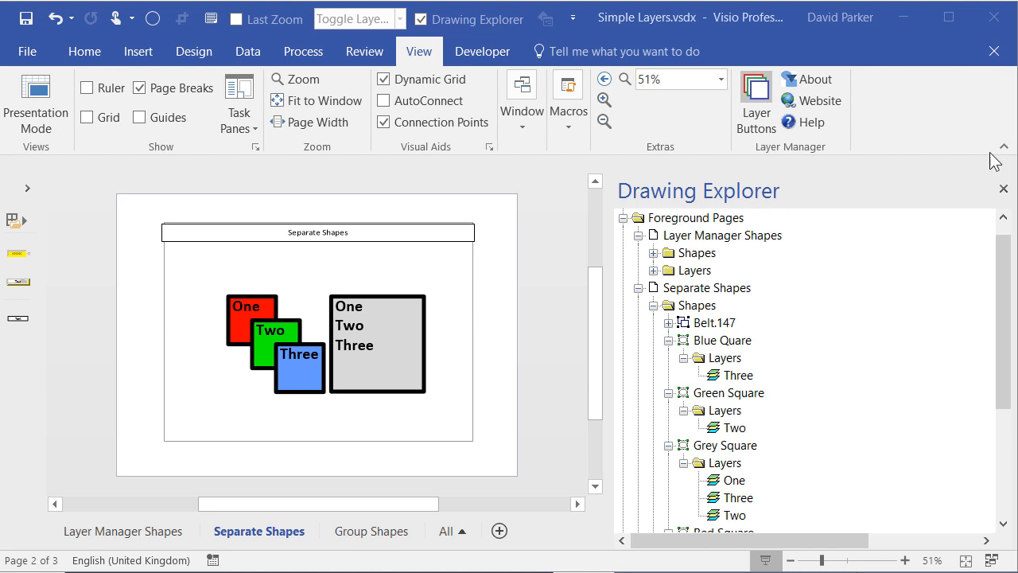
mouse_move(863, 173)
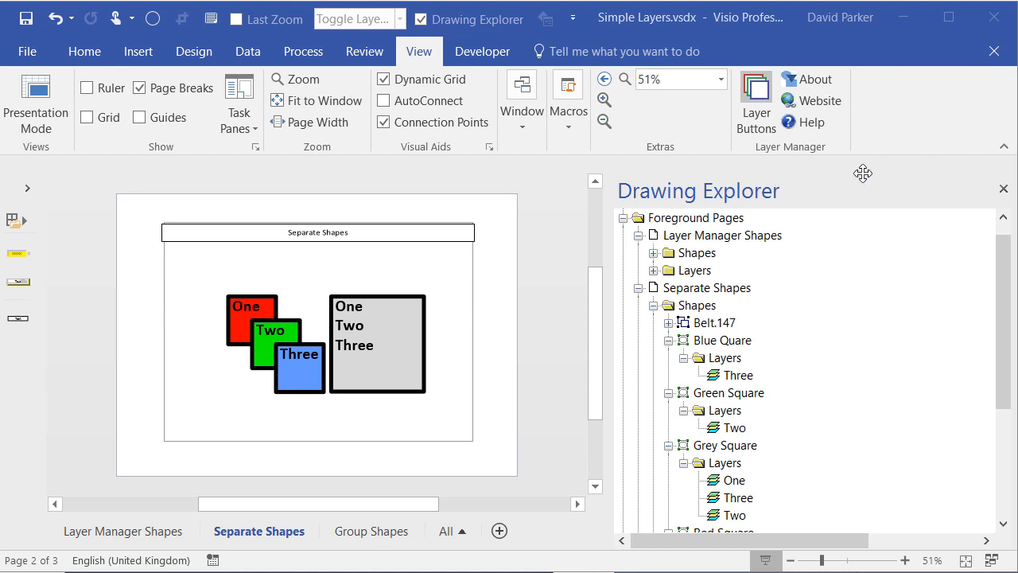
mouse_move(760, 174)
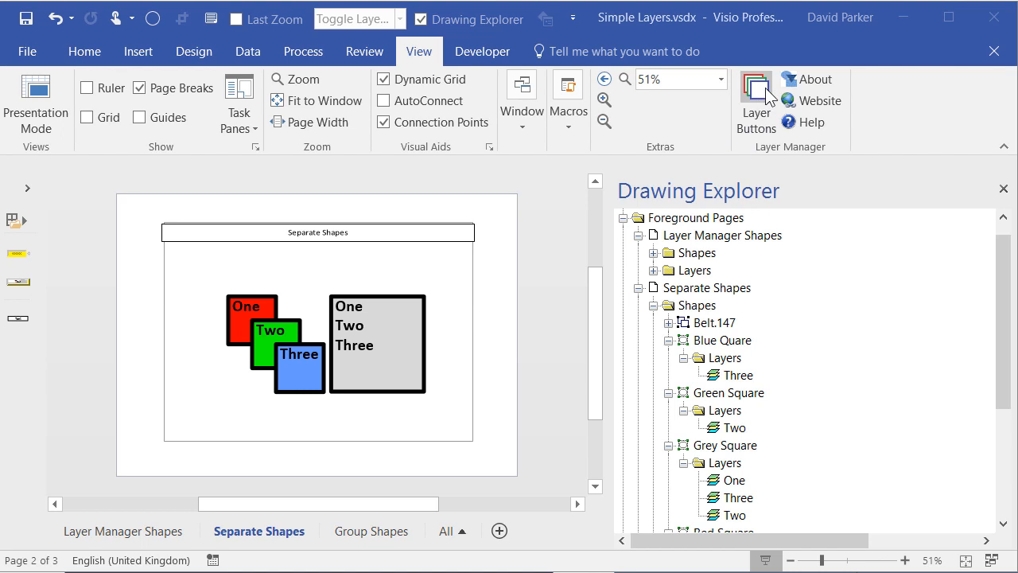
mouse_move(551, 76)
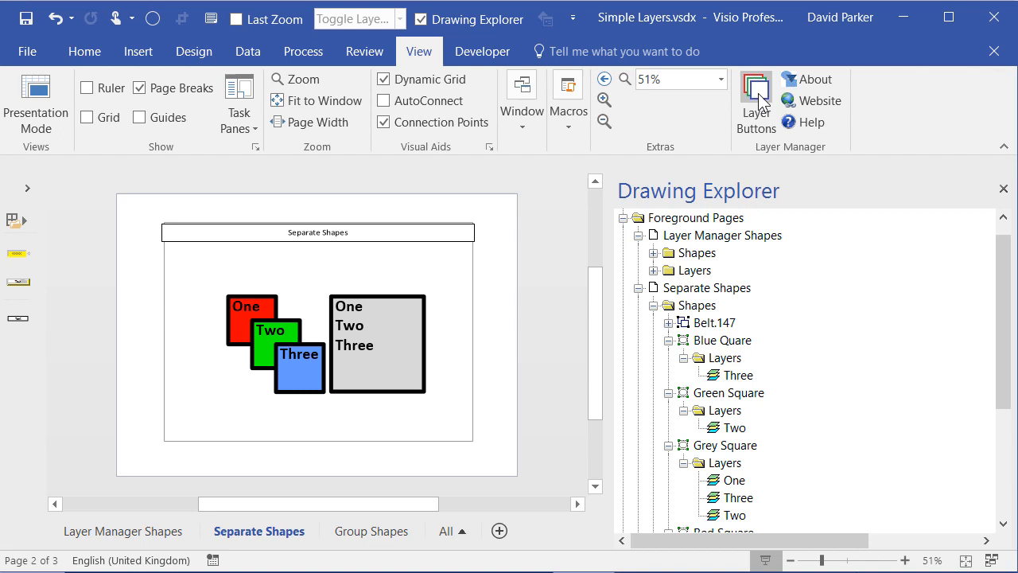
Show the page's layer list, then hide and re-show layer One.
click(755, 95)
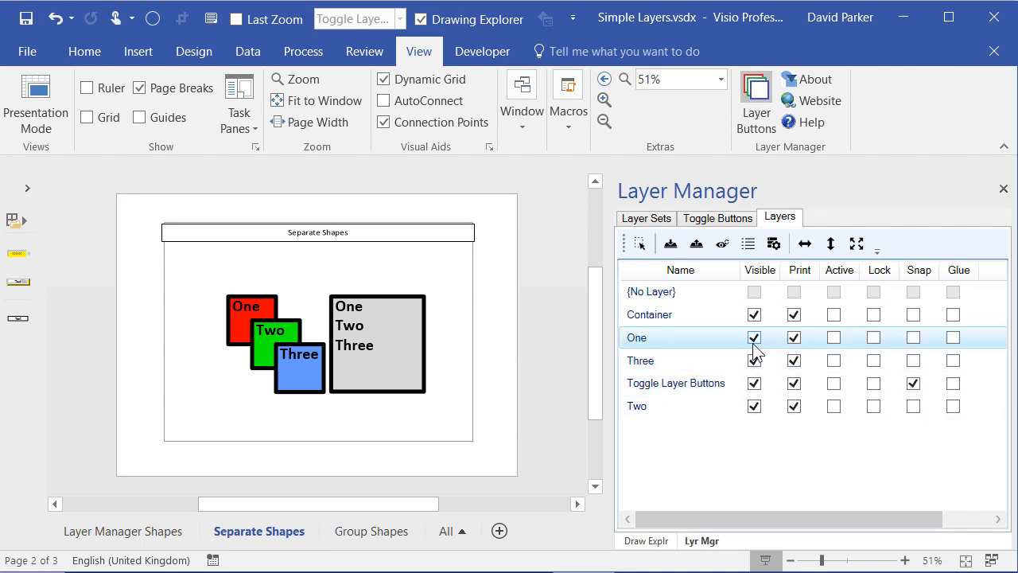
mouse_move(756, 346)
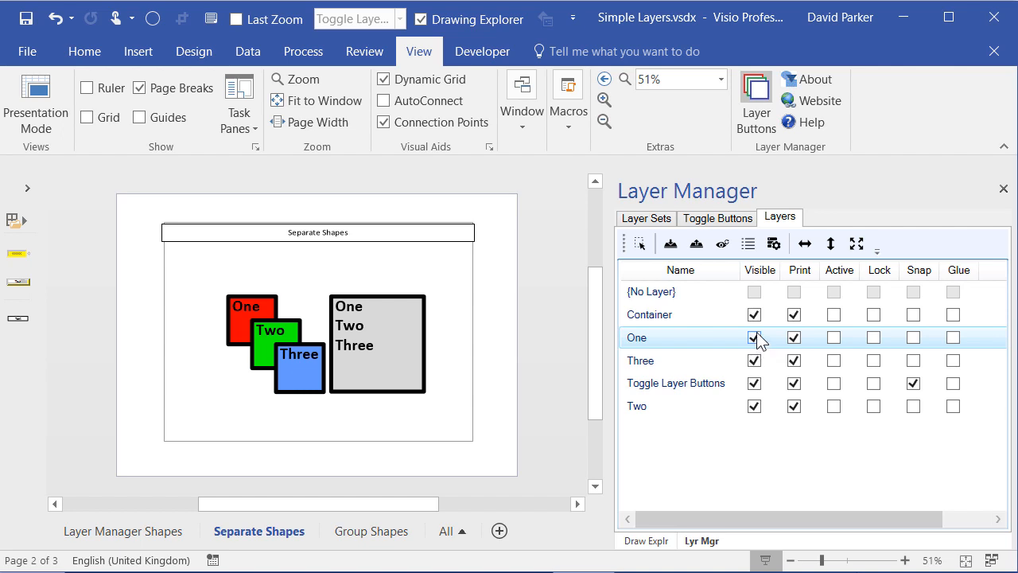
click(754, 337)
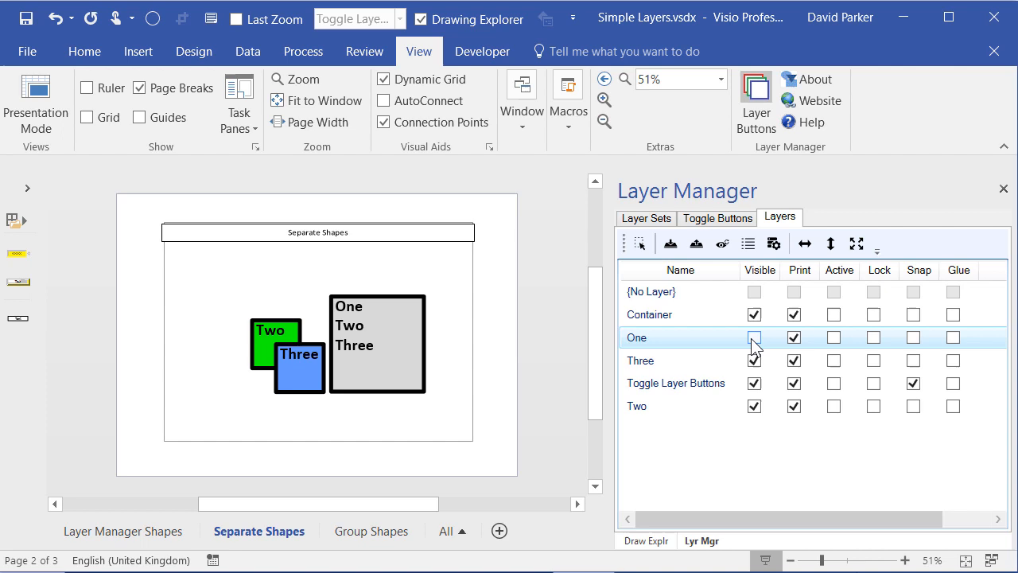
click(754, 337)
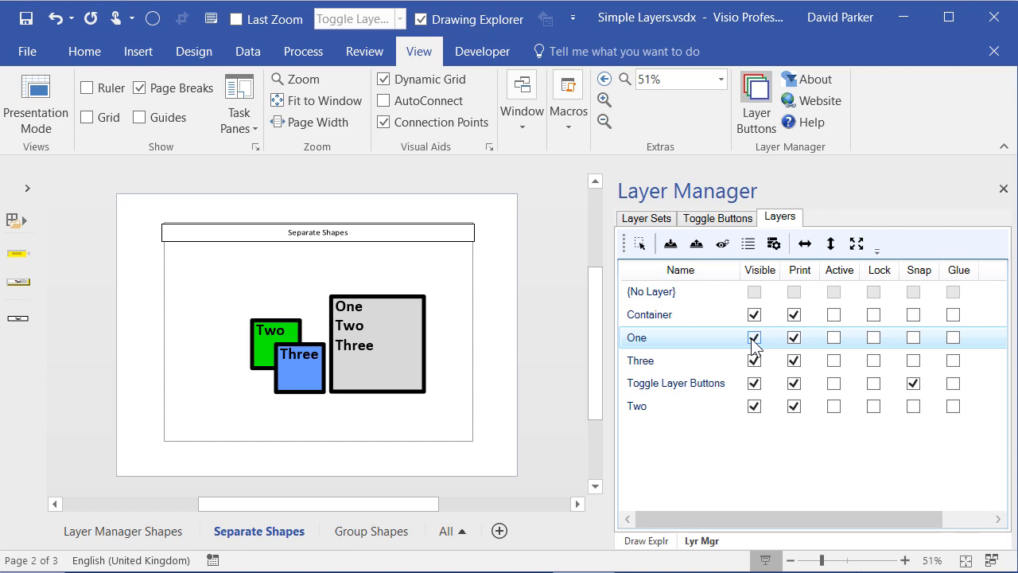
click(754, 337)
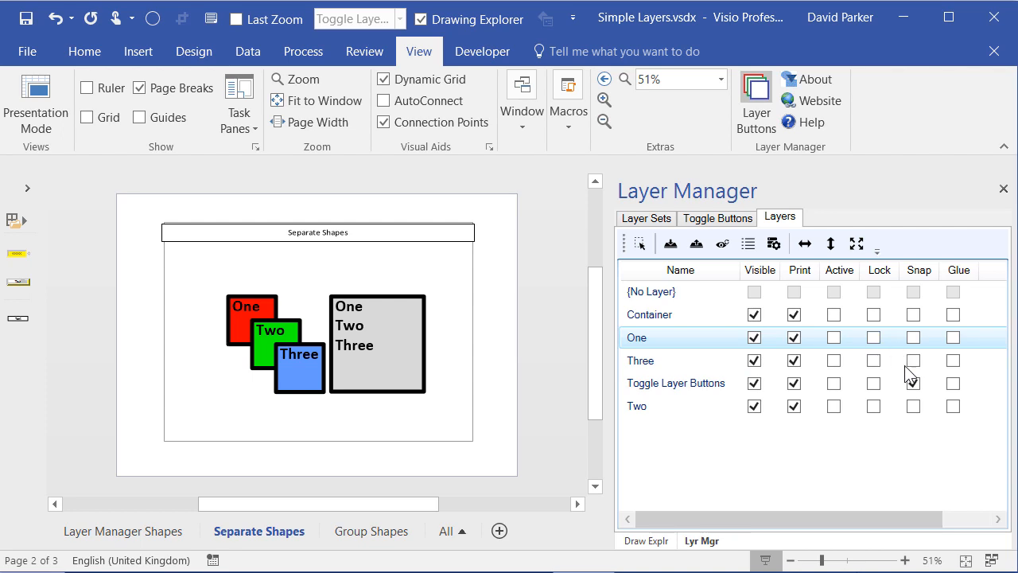
Switch the Snap setting for the Toggle Layer Buttons layer off and on.
click(913, 383)
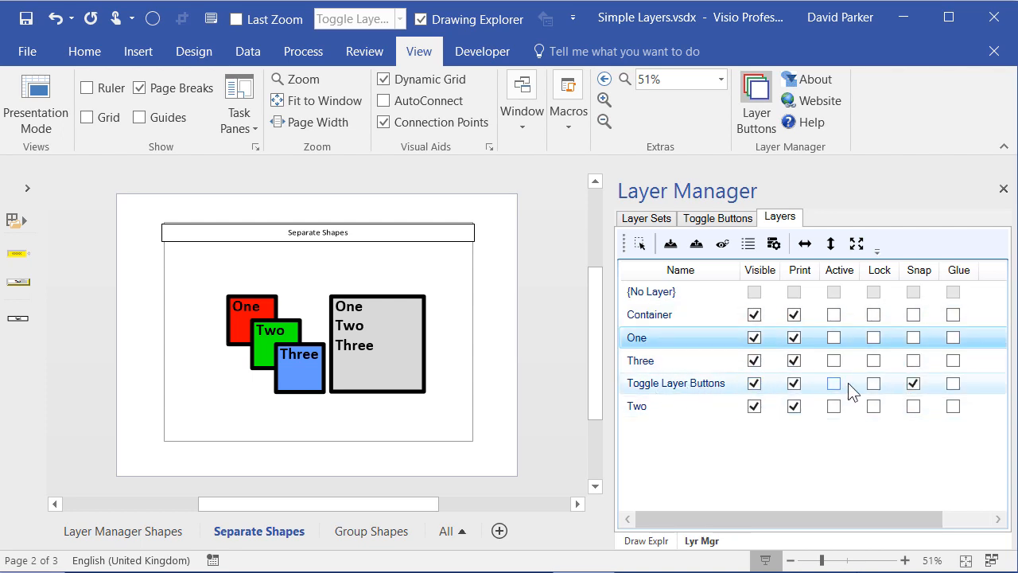
click(914, 382)
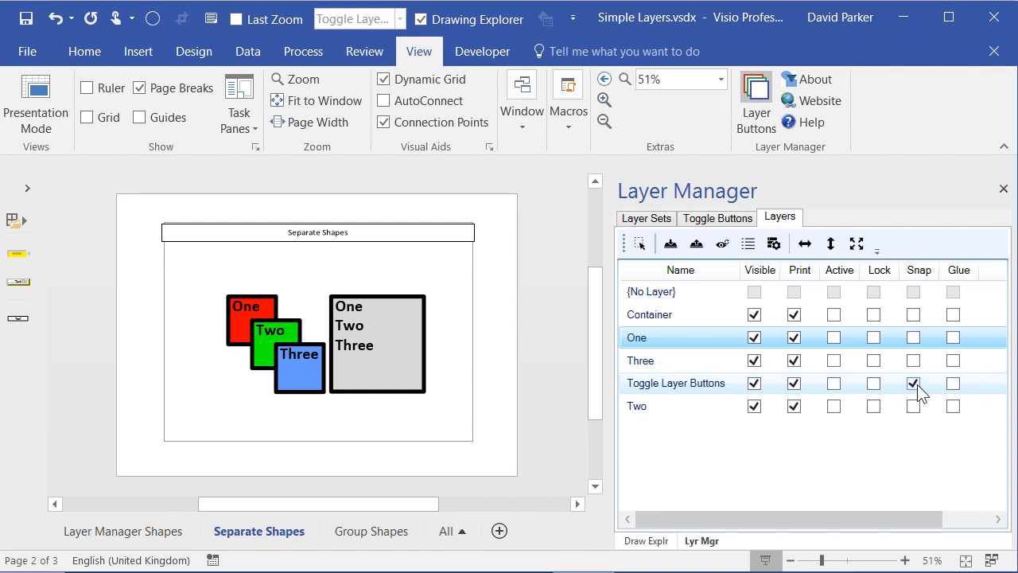
click(913, 383)
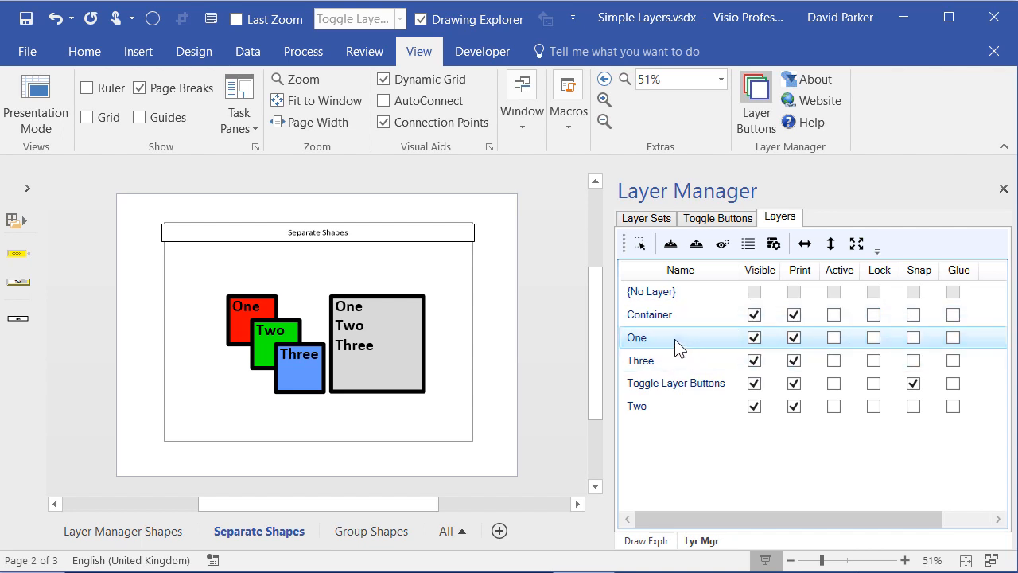
mouse_move(664, 344)
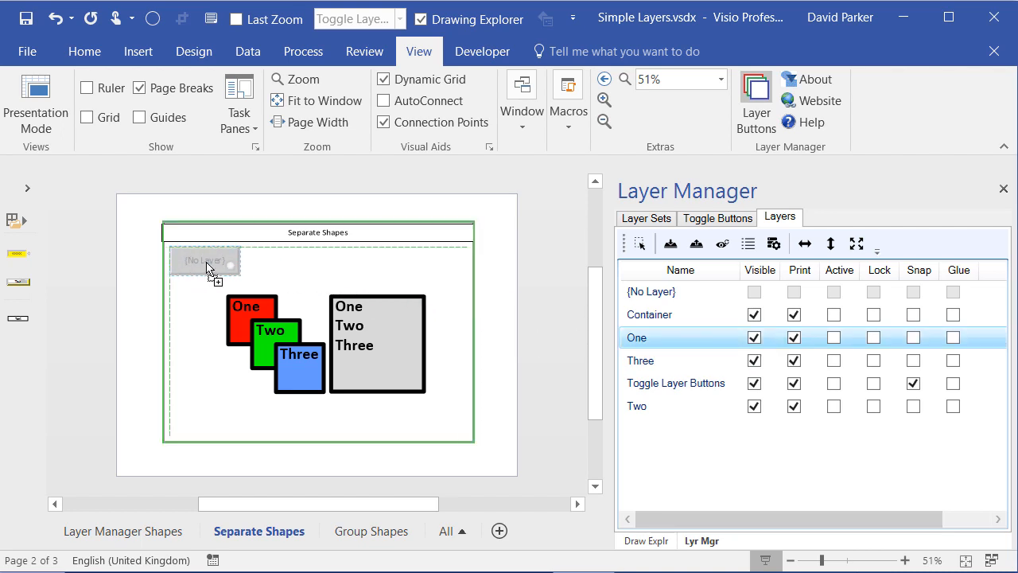
Place a Toggle Layer Button for layer One in the container and test hiding and showing it.
click(205, 261)
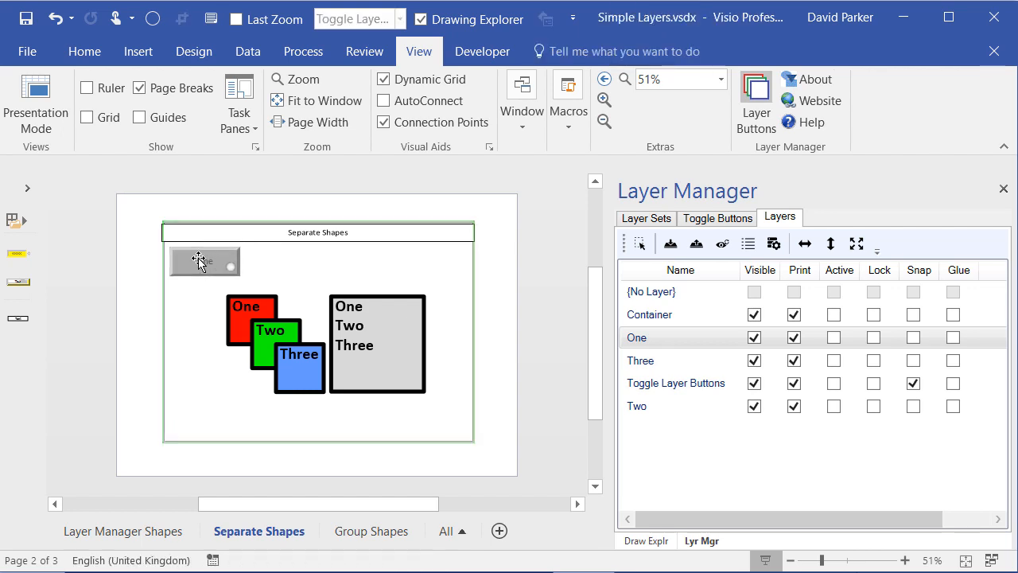
click(204, 261)
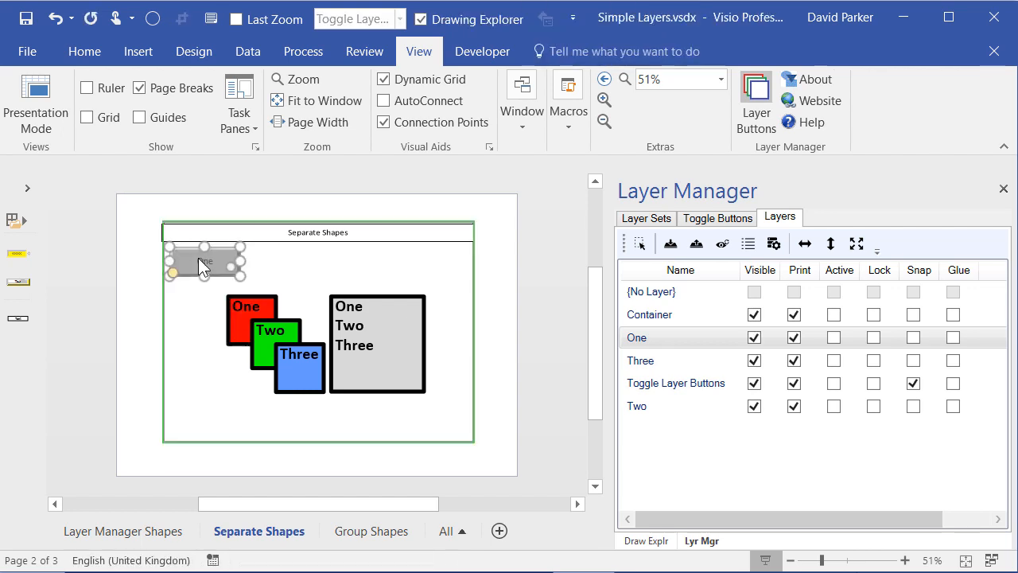
click(755, 338)
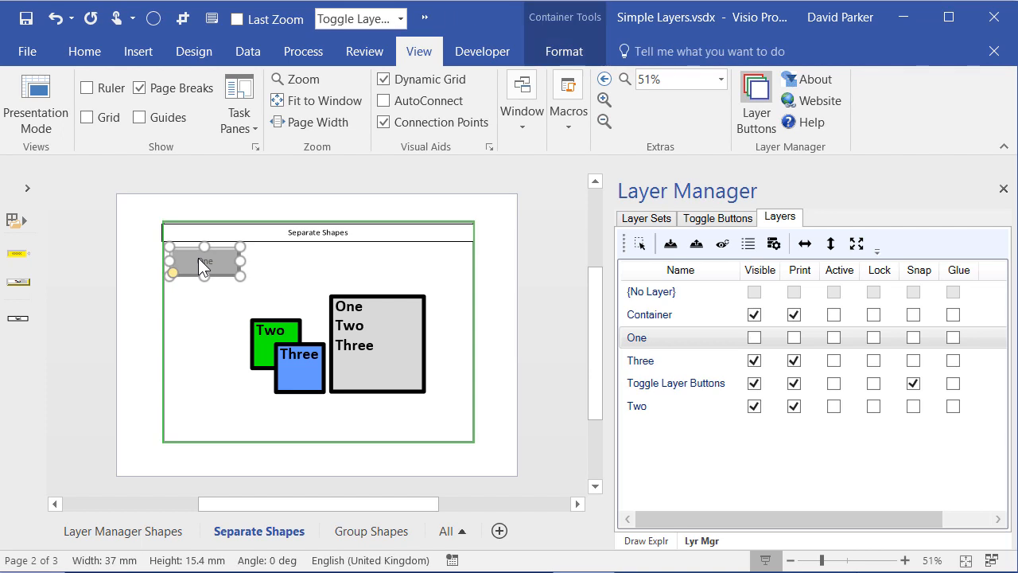
click(793, 337)
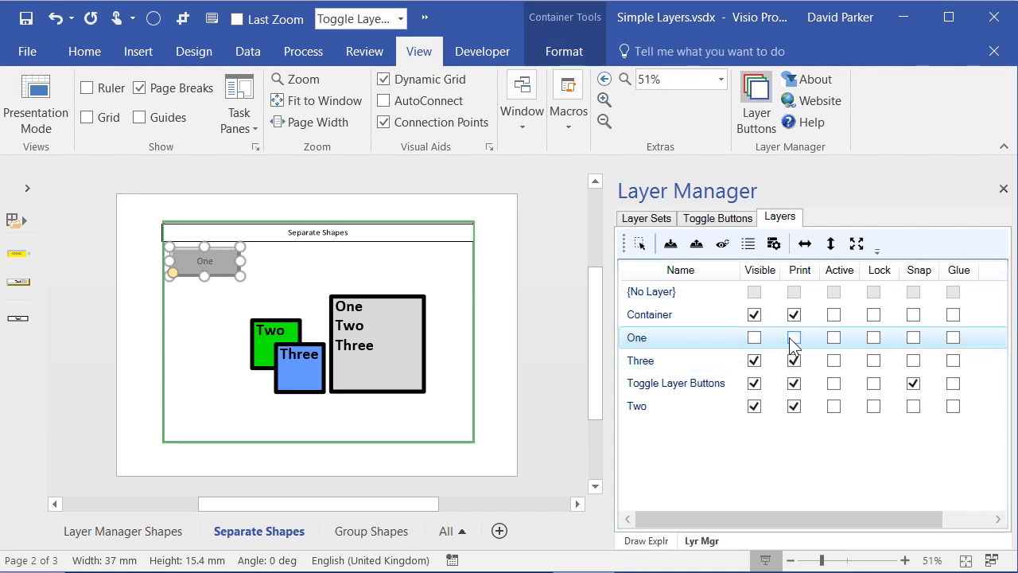
click(793, 337)
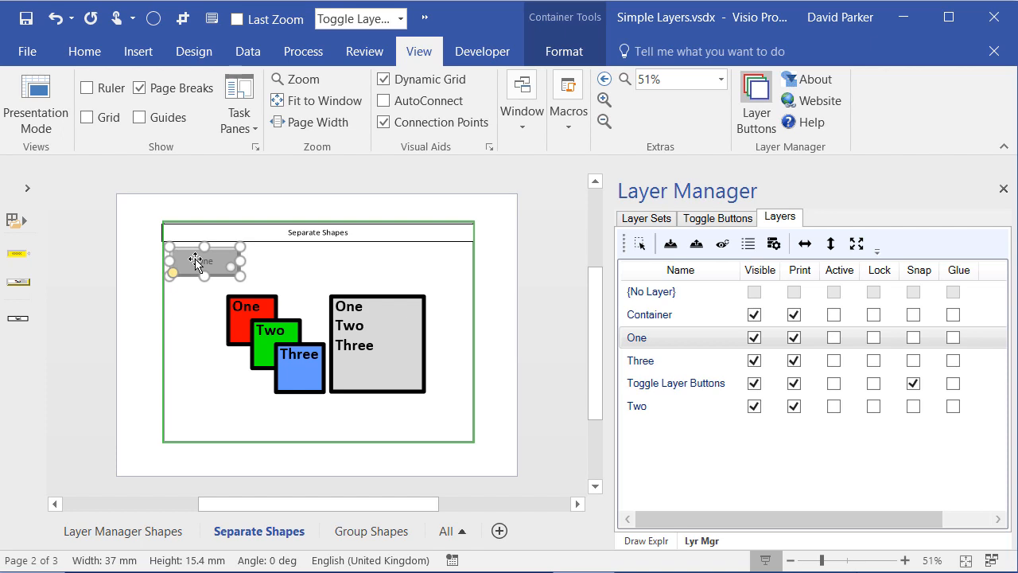
Bring up the shortcut menu of the One toggle button.
right_click(205, 261)
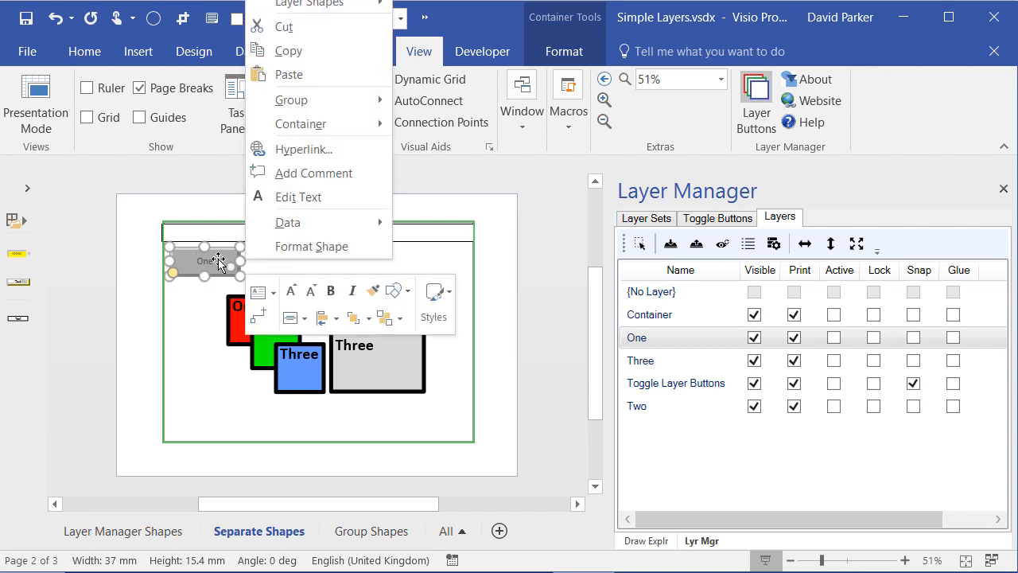
mouse_move(312, 173)
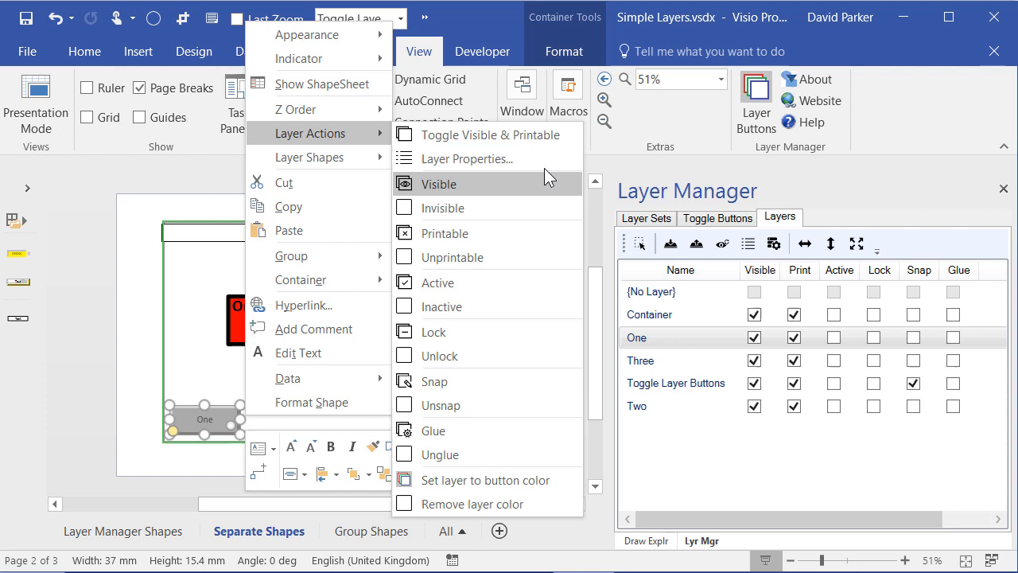
mouse_move(485, 135)
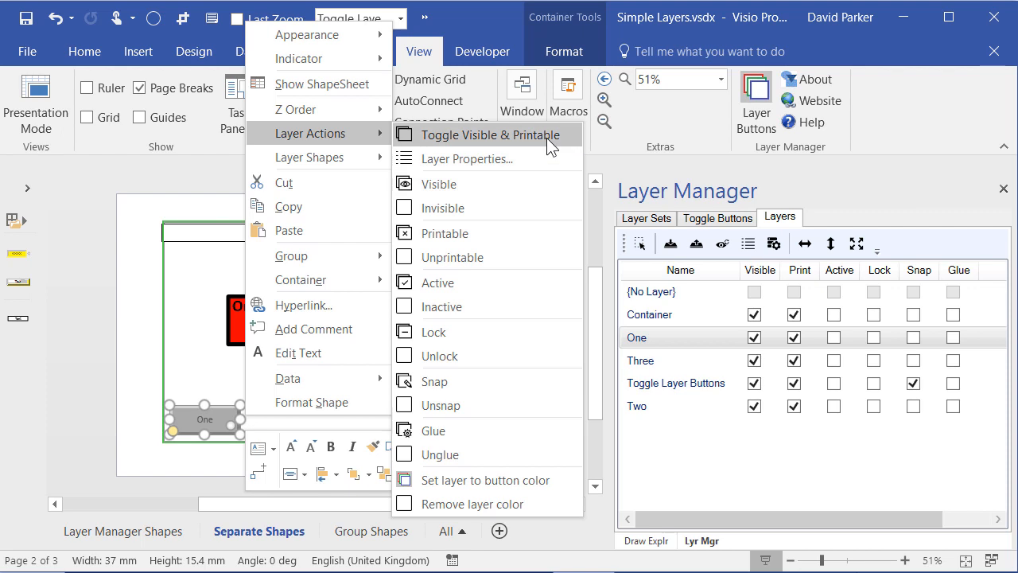
mouse_move(474, 310)
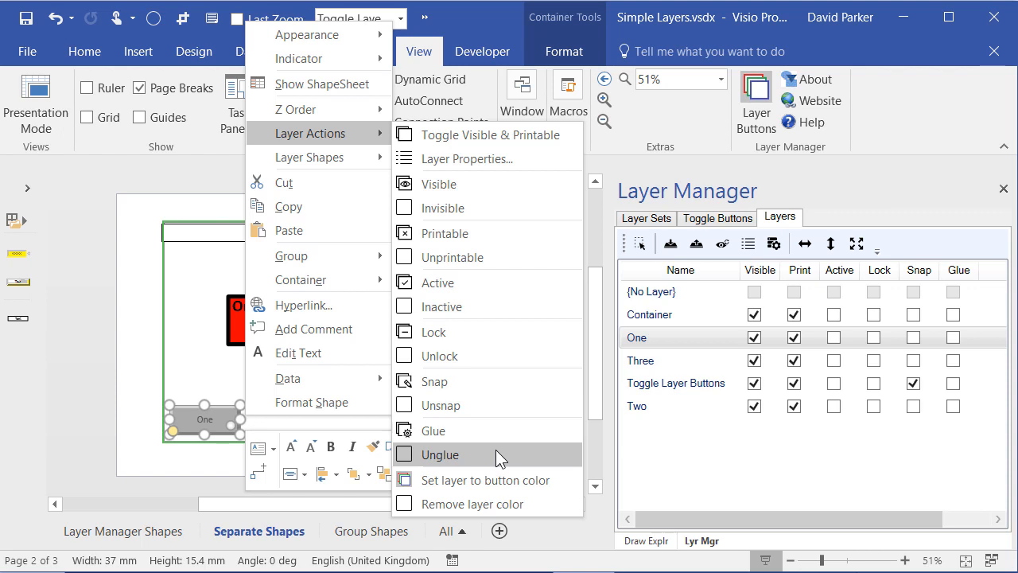
mouse_move(473, 480)
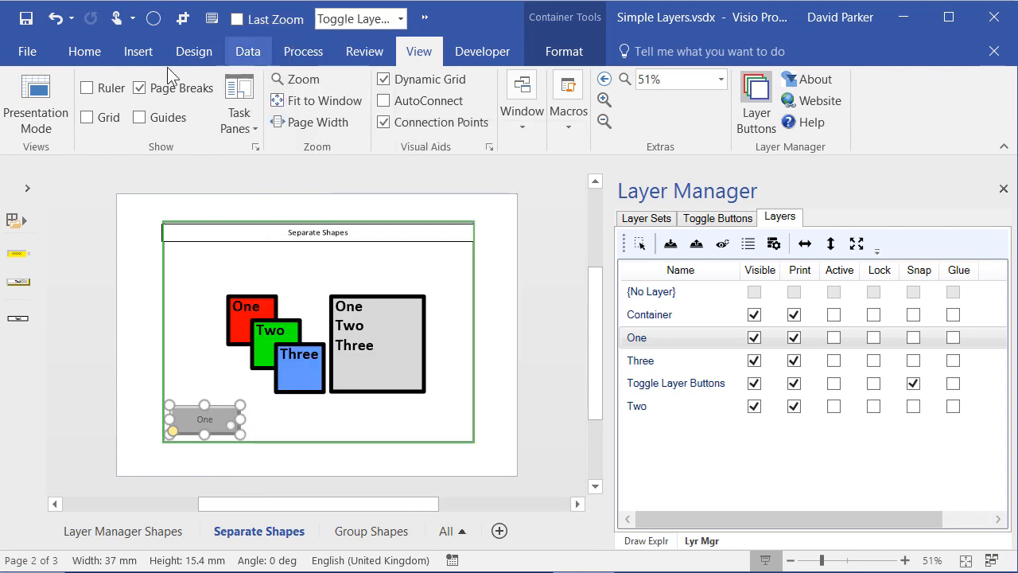
Give layer One the red button colour through the toggle button's Layer Actions.
click(84, 51)
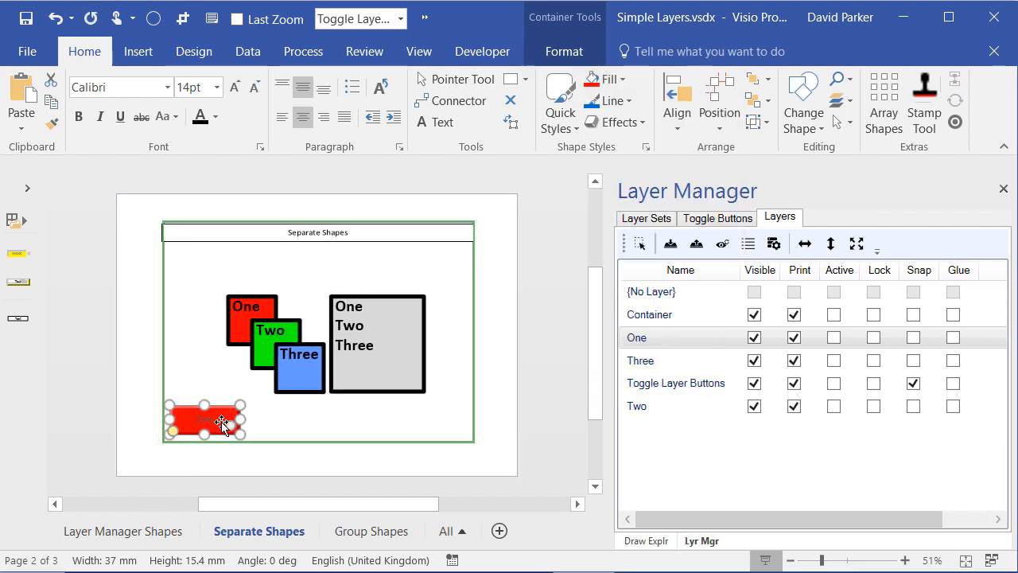
right_click(221, 420)
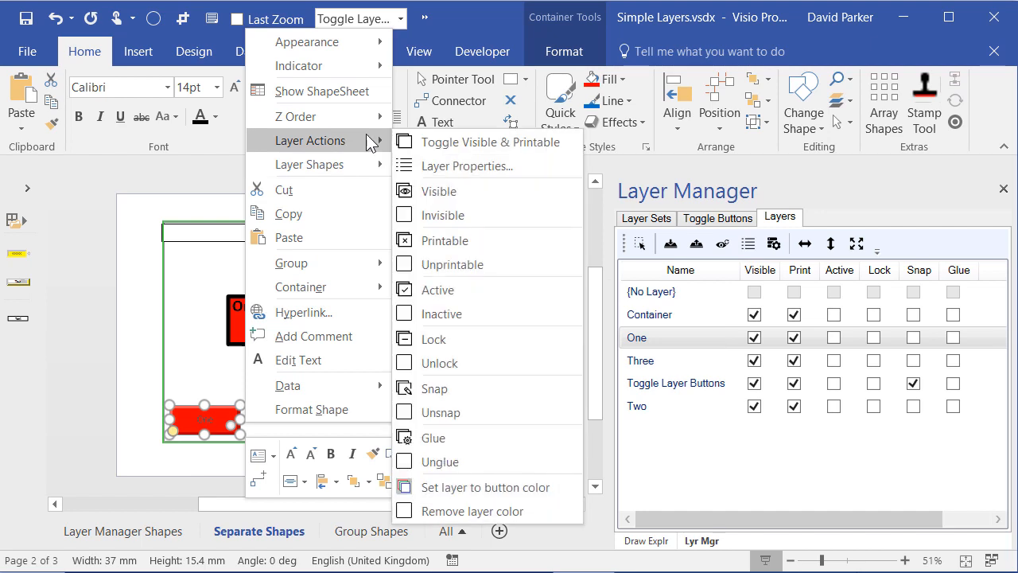
click(484, 487)
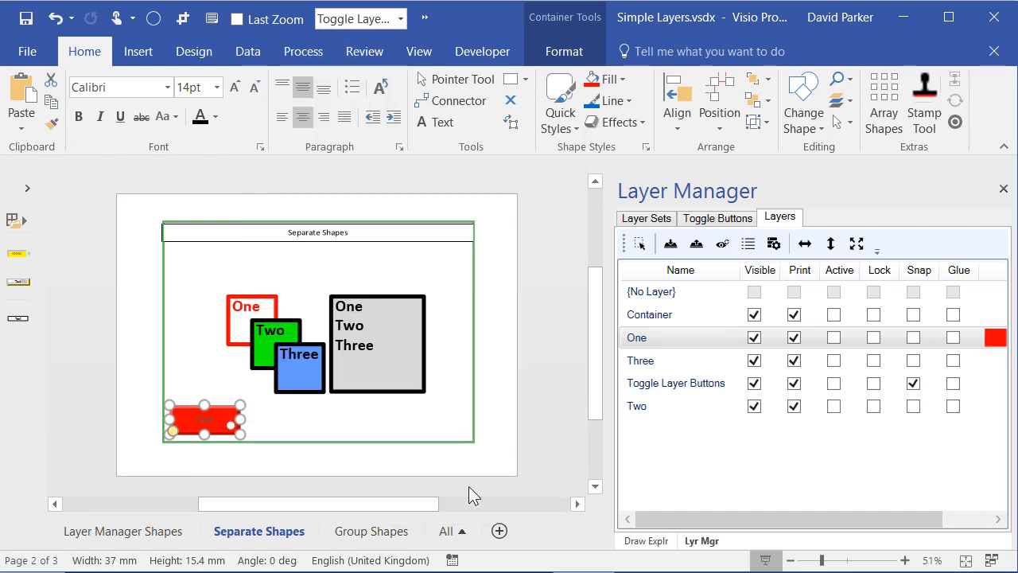
mouse_move(241, 332)
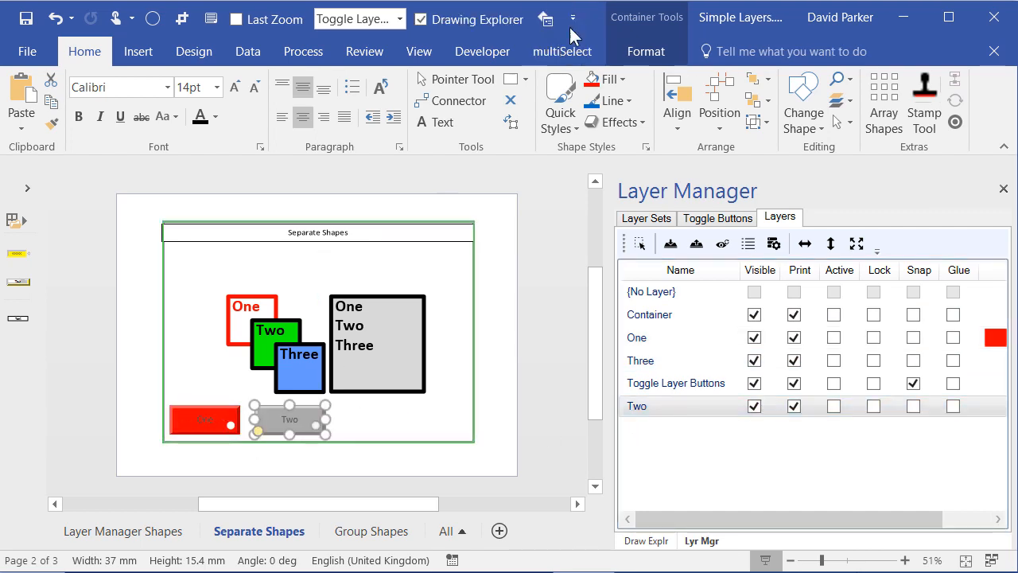
Colour layer Two green from its button, and pick a new fill for the Three button.
click(624, 79)
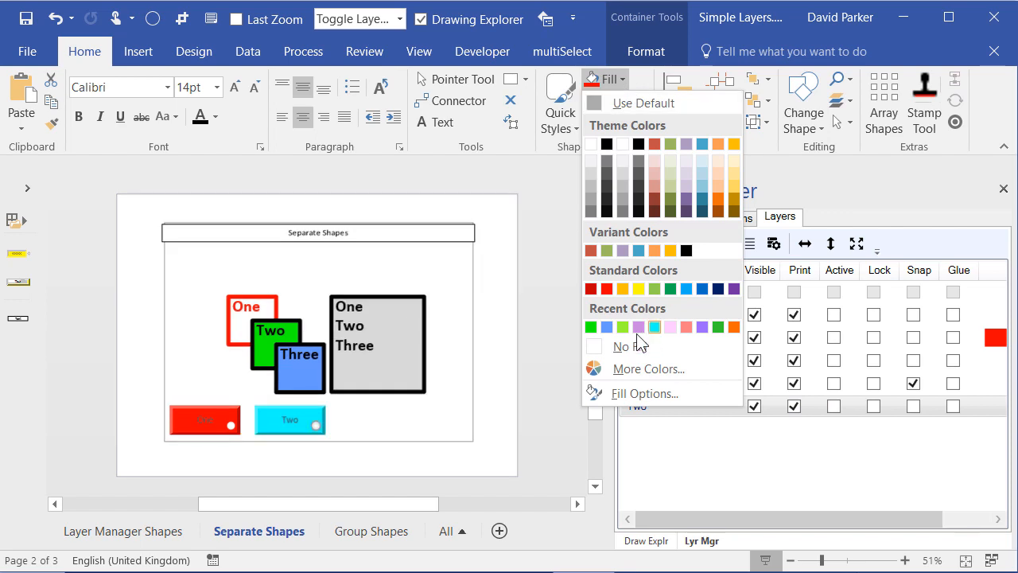
right_click(289, 420)
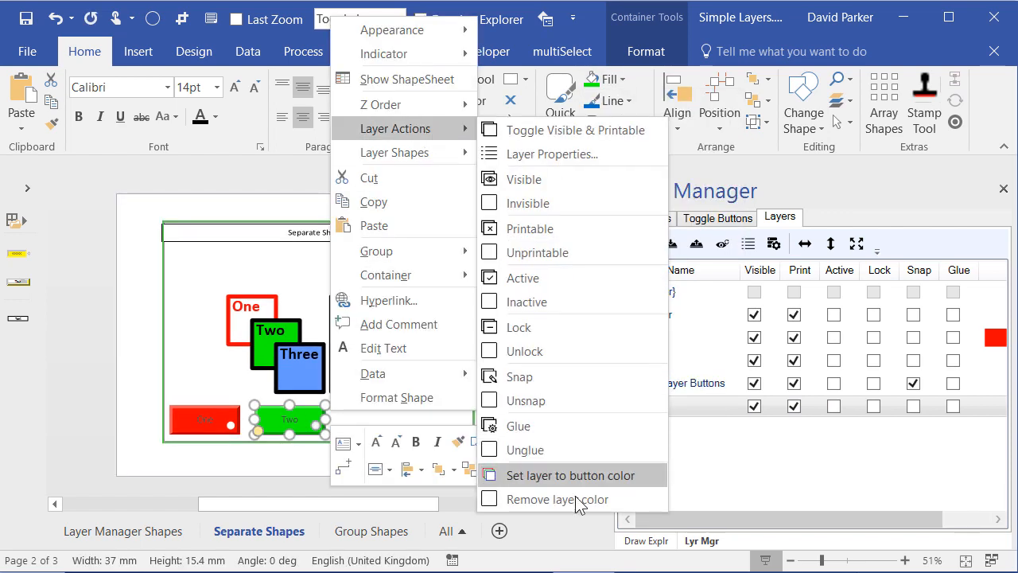
click(570, 475)
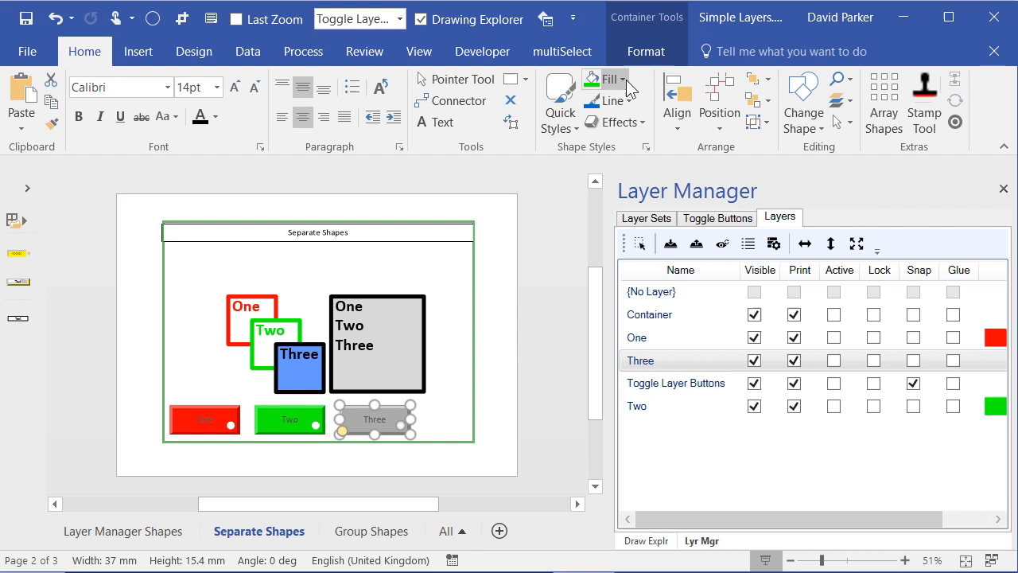
click(625, 79)
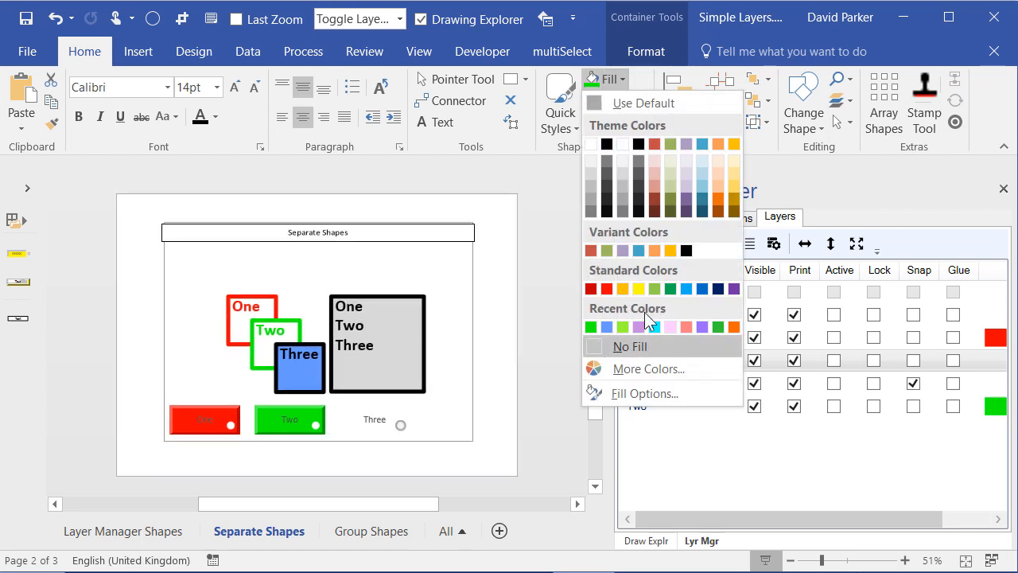
click(702, 289)
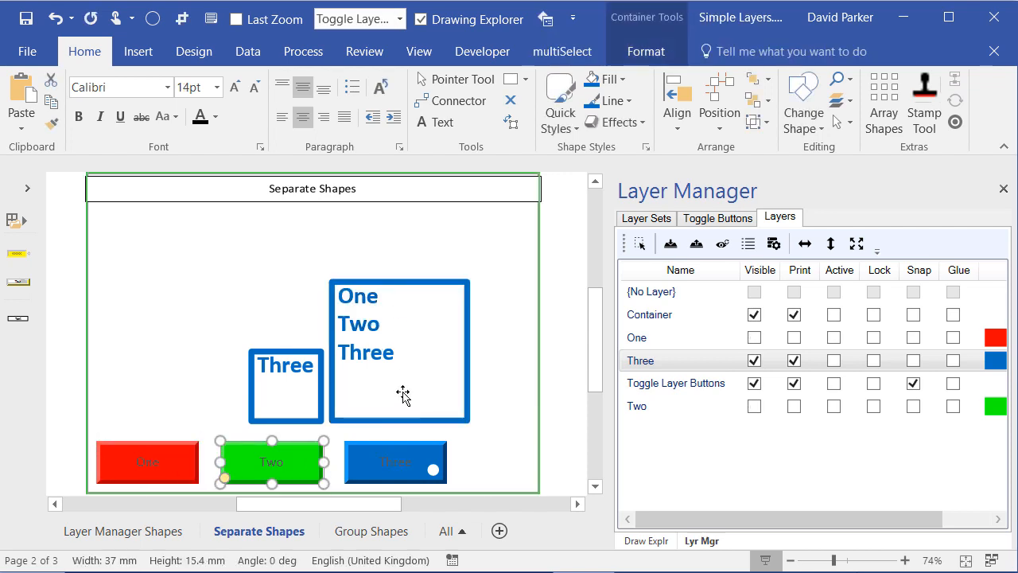
mouse_move(416, 349)
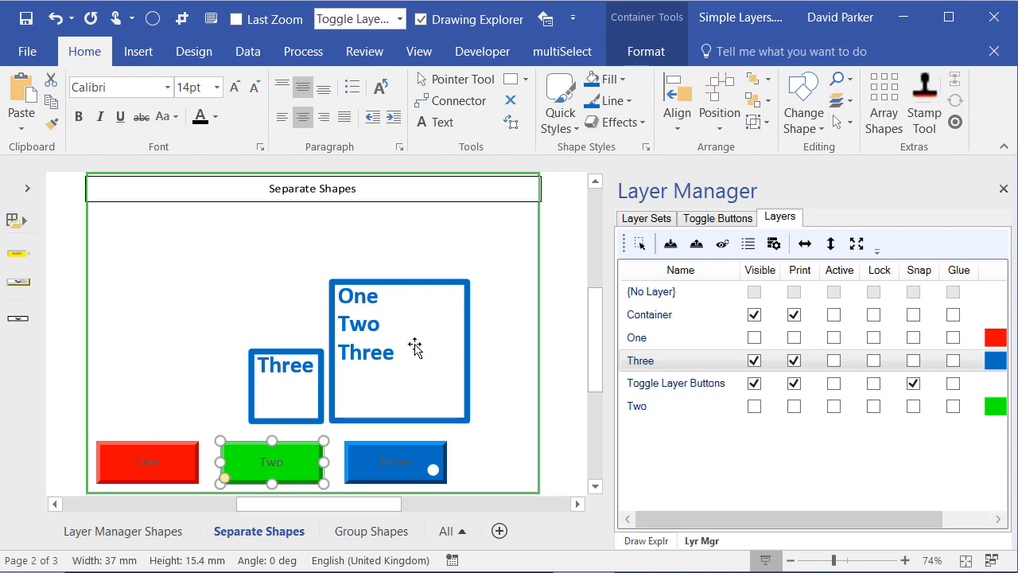
mouse_move(386, 294)
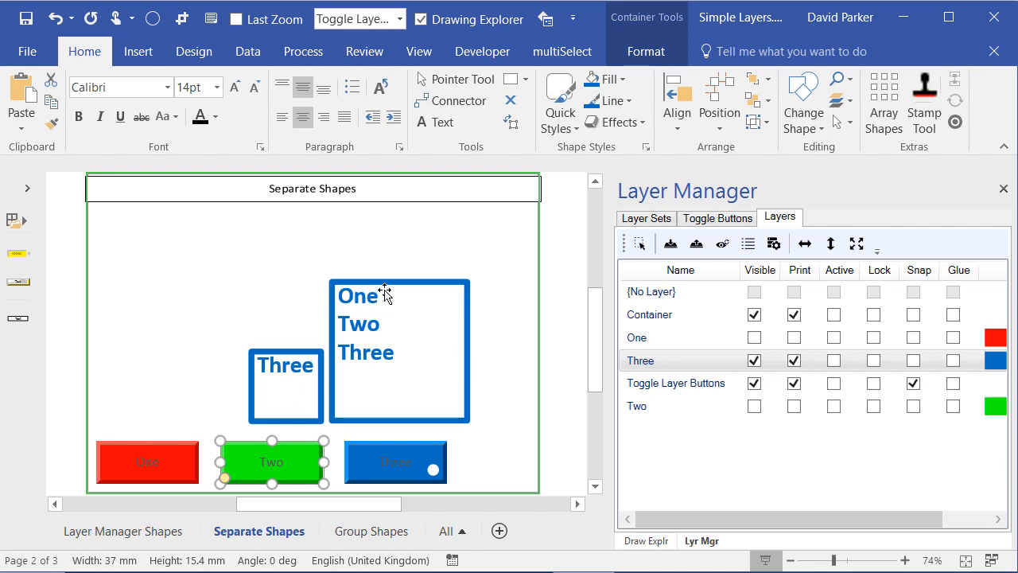
mouse_move(432, 354)
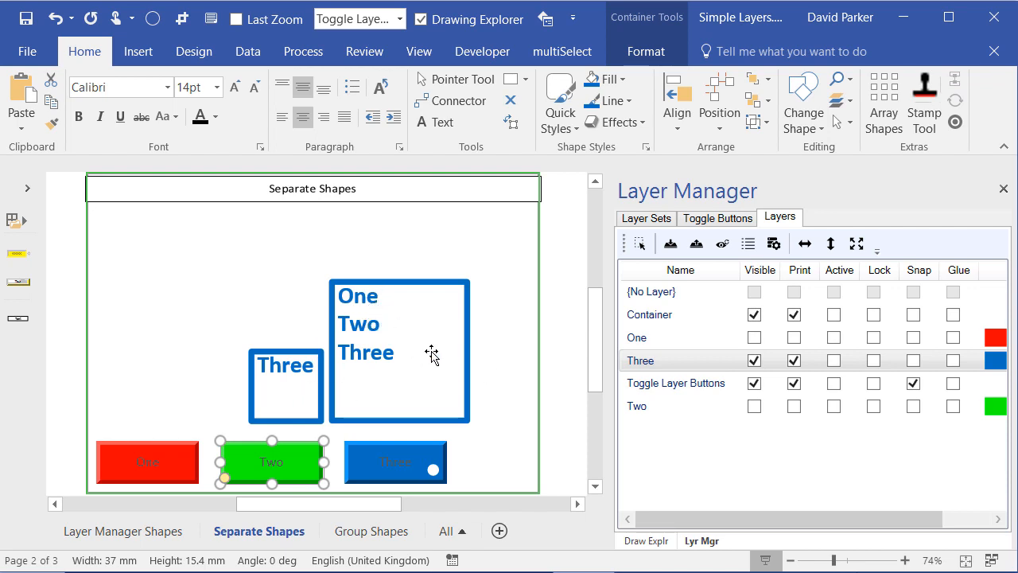
Select the blue Three button, then hide and re-show layers Three and One.
click(396, 462)
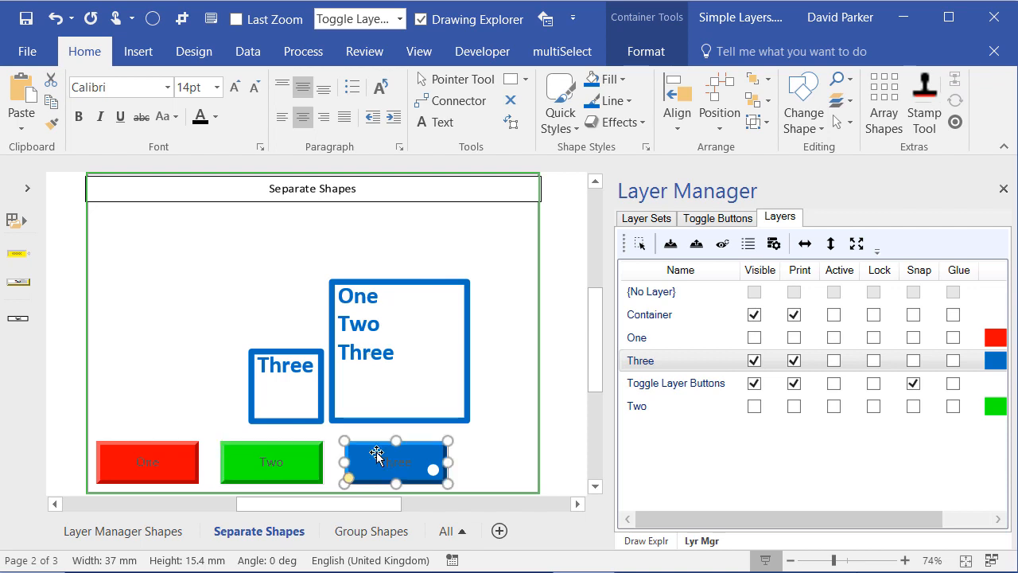
click(754, 360)
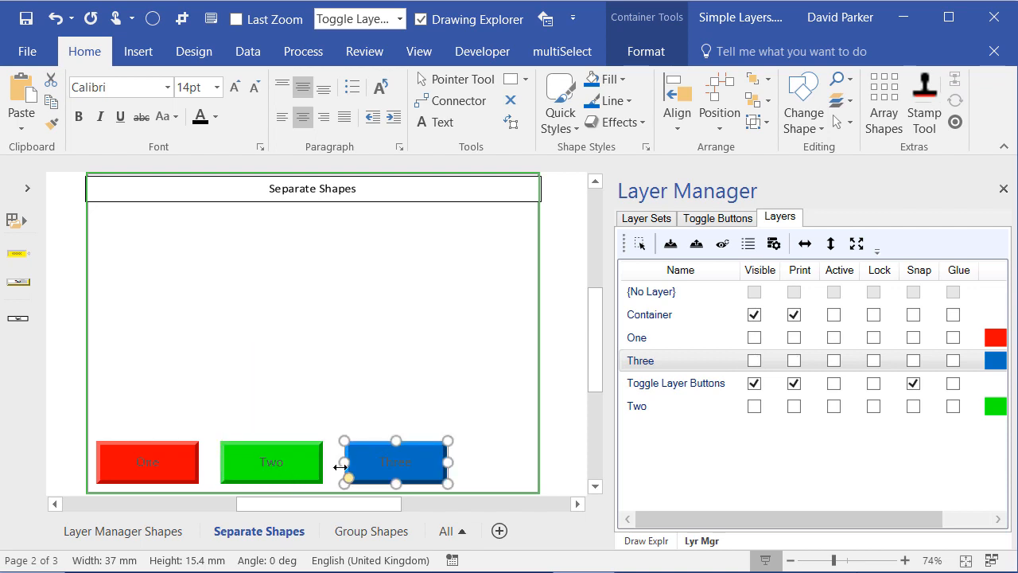
click(754, 360)
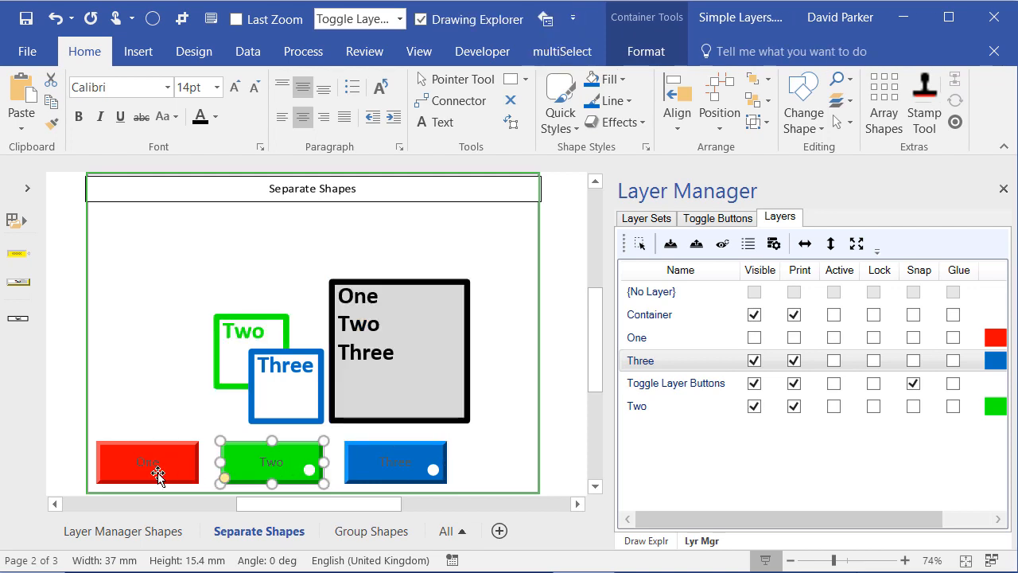
click(754, 337)
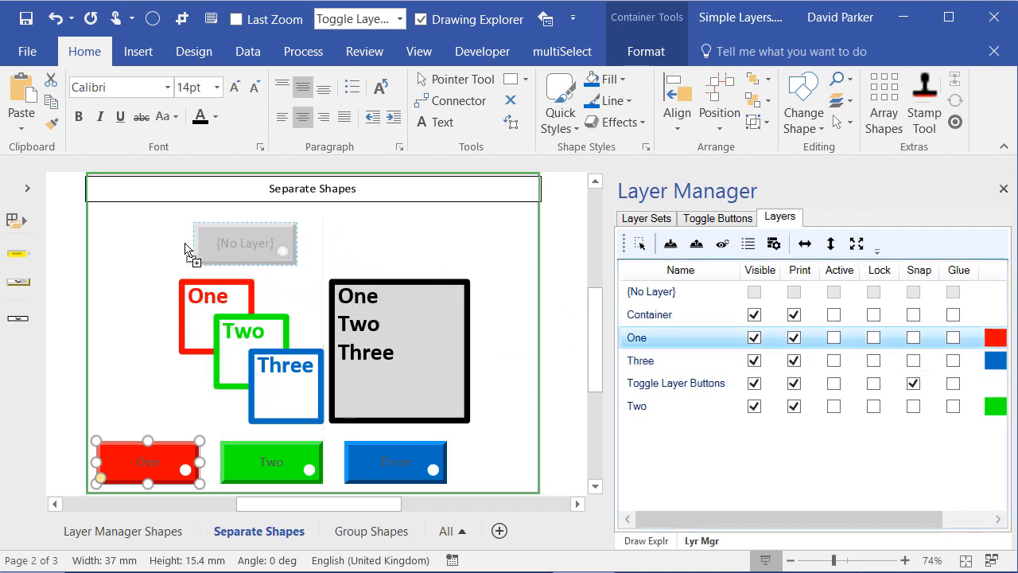
Drag a new toggle button to the page top and select it as the One Two button.
drag(147, 462, 157, 231)
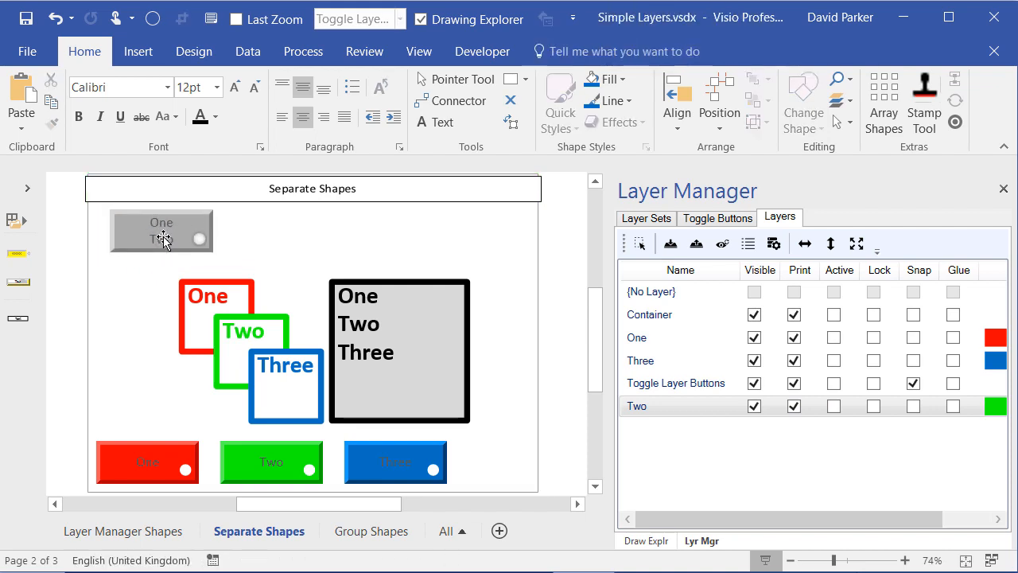
click(161, 230)
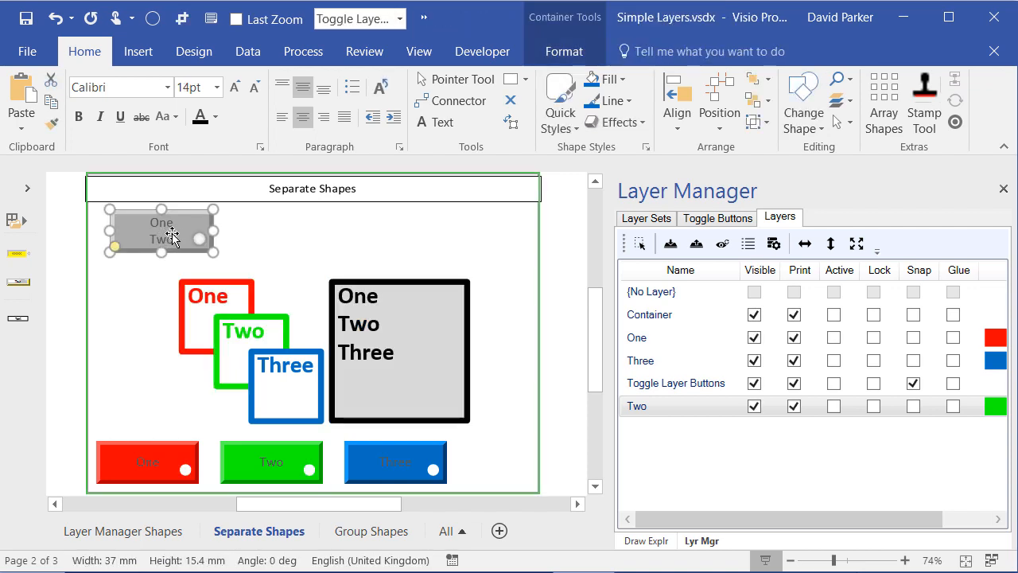
mouse_move(716, 218)
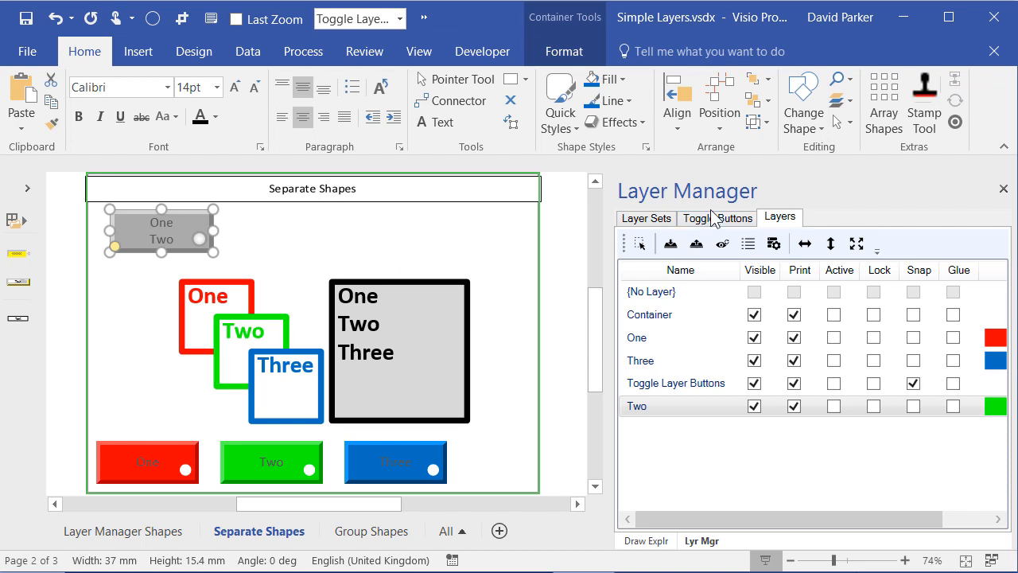
mouse_move(722, 244)
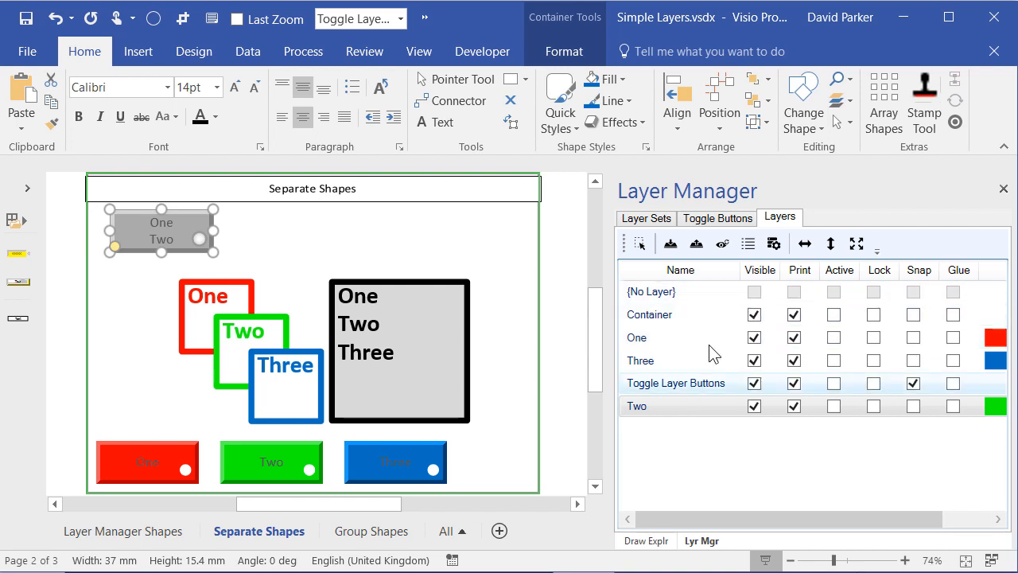
Review the One, Two, Three and One Two entries in Layer Manager's Toggle Buttons list.
click(716, 217)
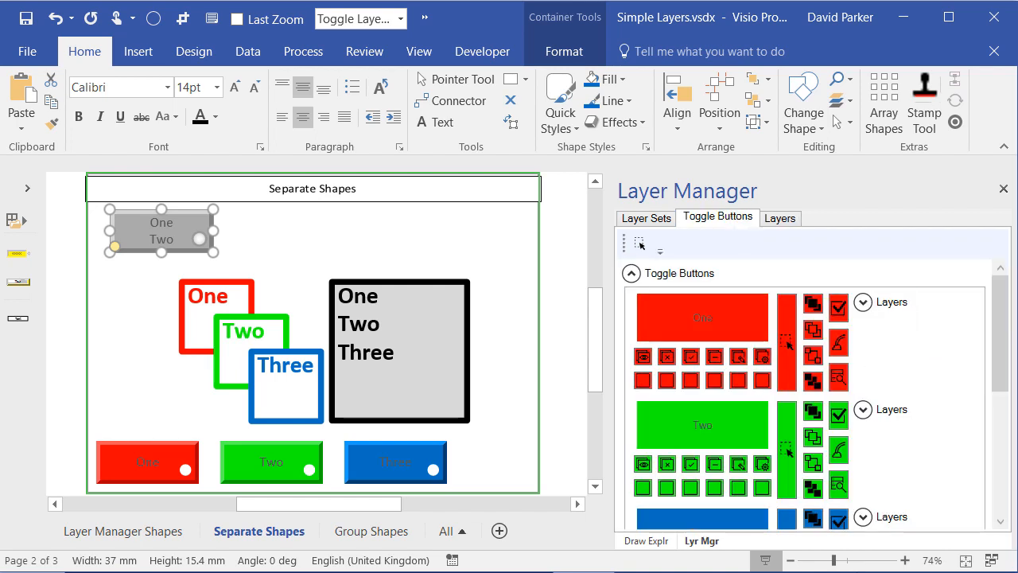
scroll(down, 3)
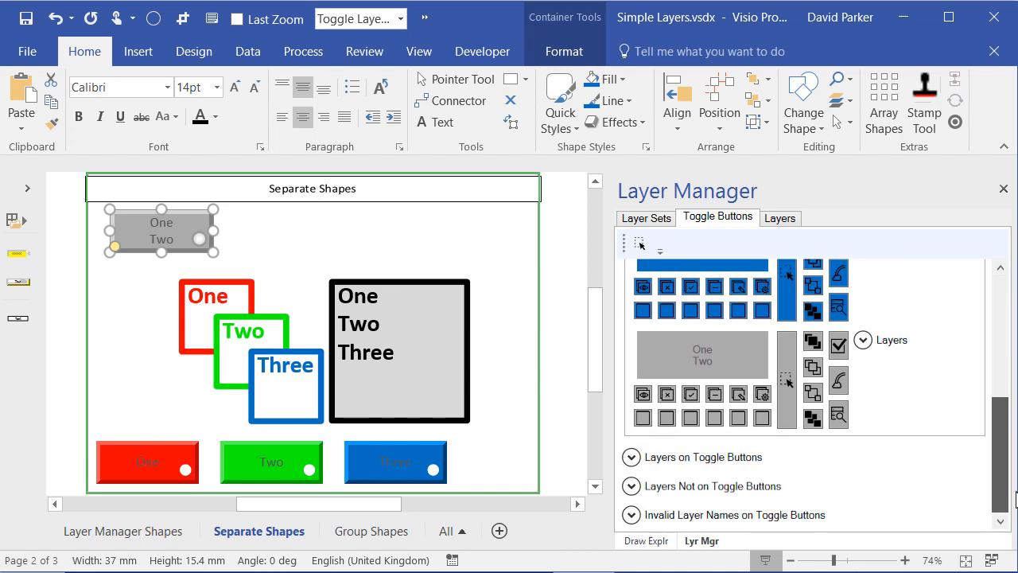
click(631, 273)
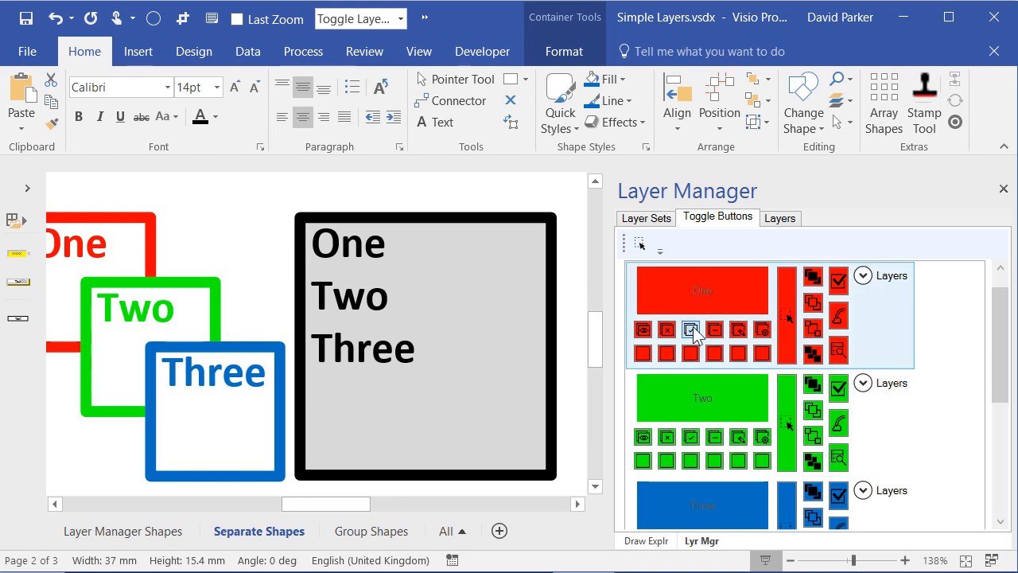
mouse_move(714, 329)
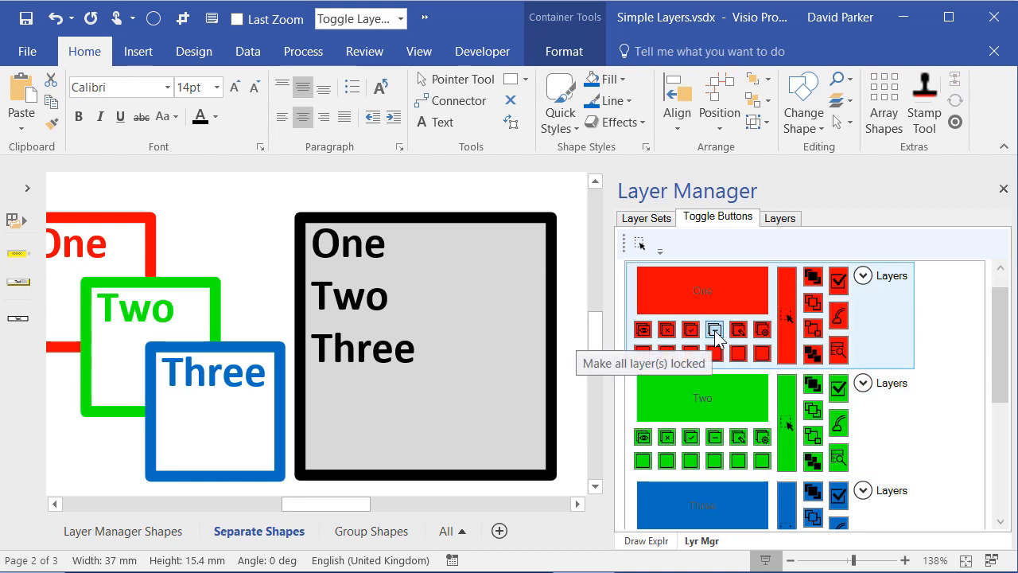
mouse_move(739, 329)
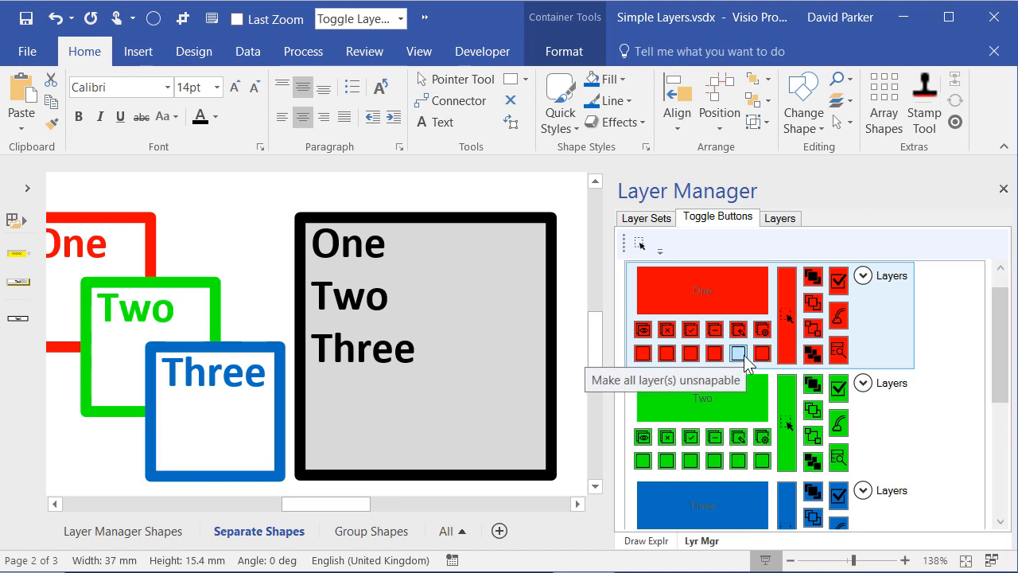
mouse_move(813, 305)
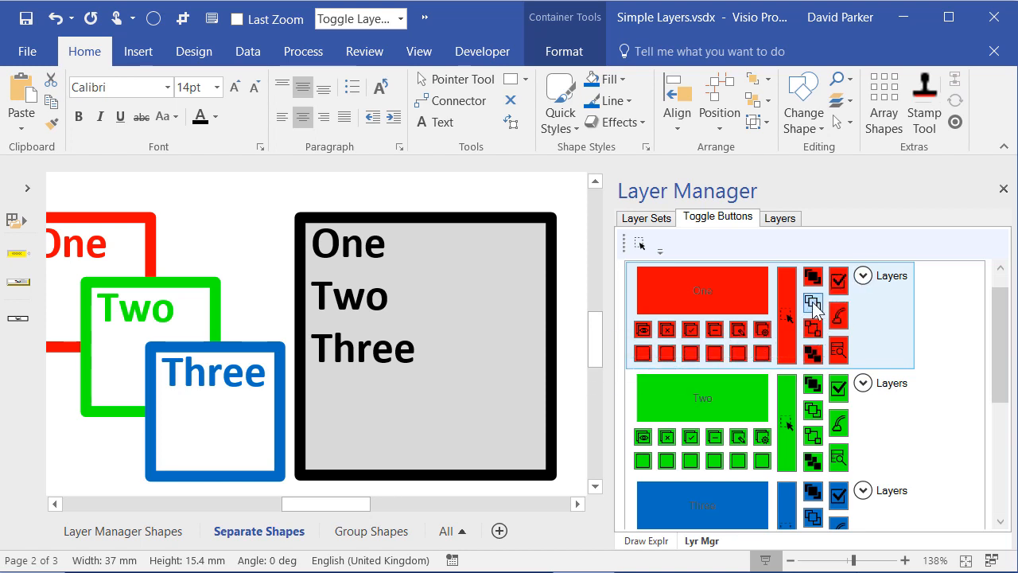
mouse_move(813, 278)
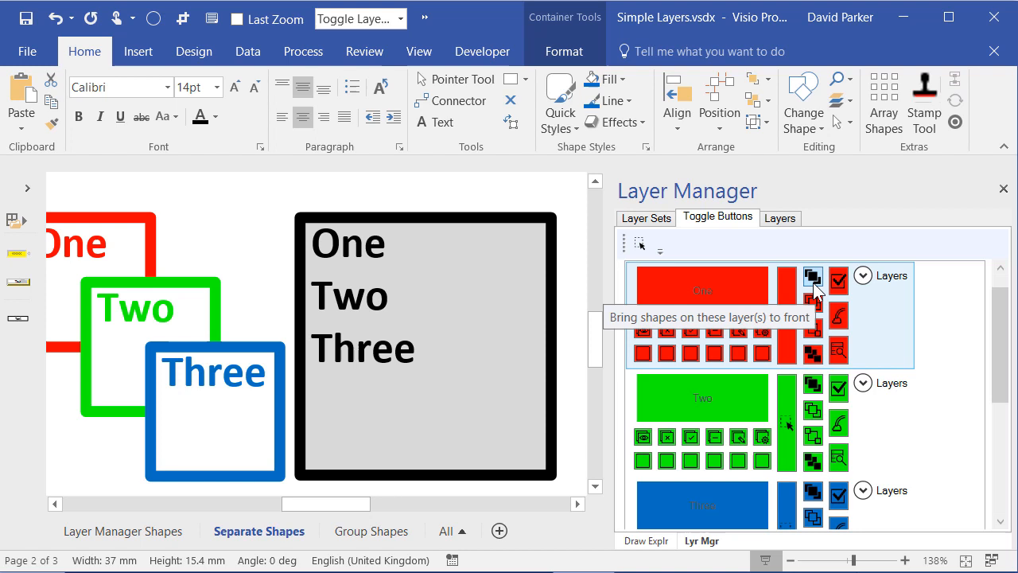
mouse_move(755, 346)
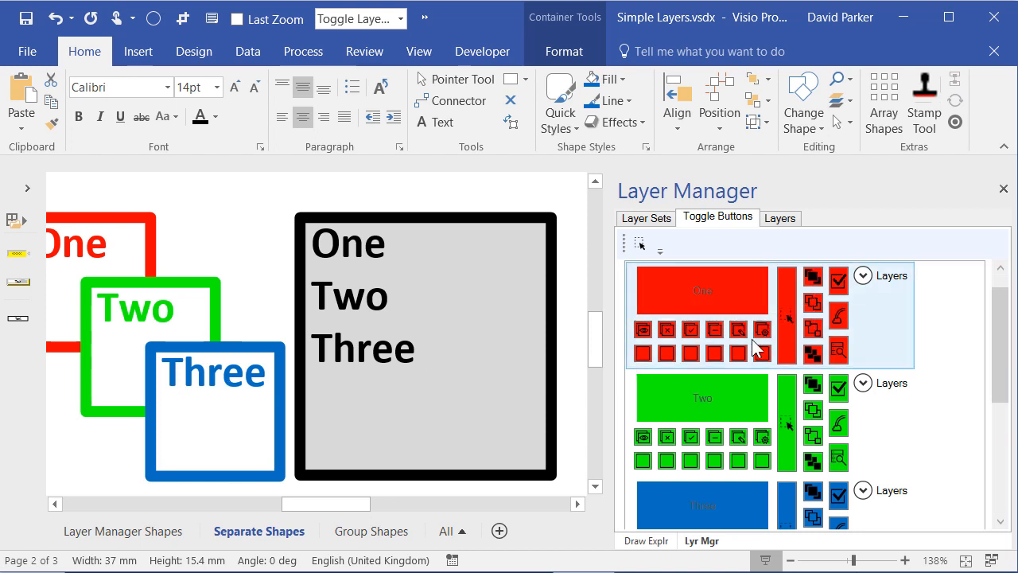
mouse_move(813, 412)
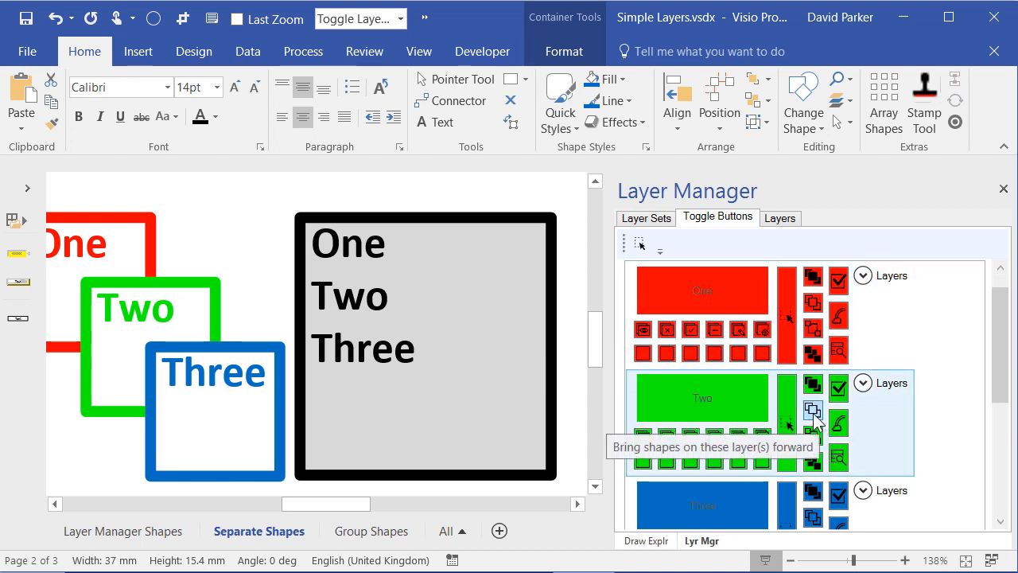
mouse_move(813, 384)
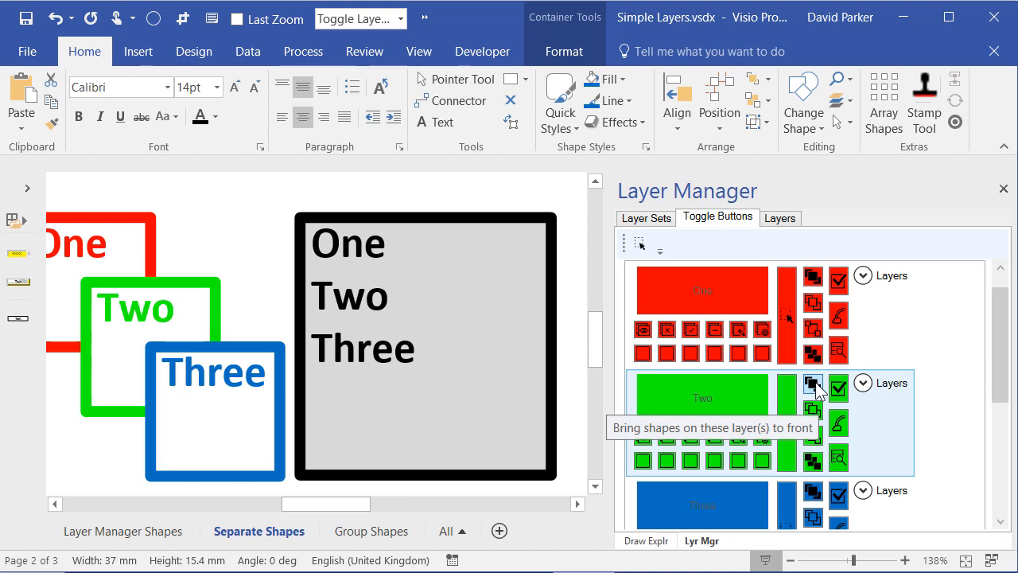
Reorder the Two and One Two layers' stacking, leaving the blue Three square on top.
click(813, 383)
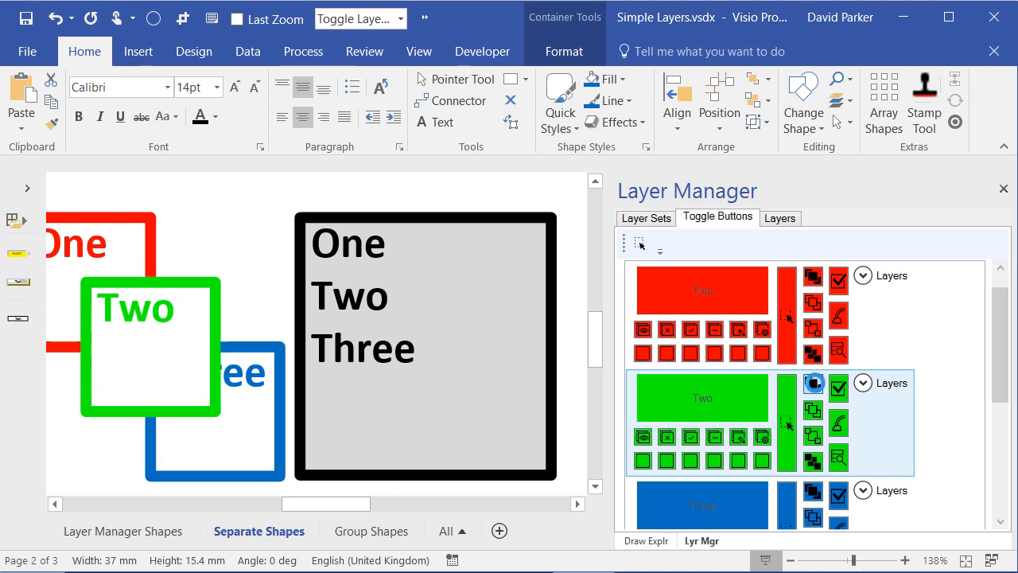
click(814, 382)
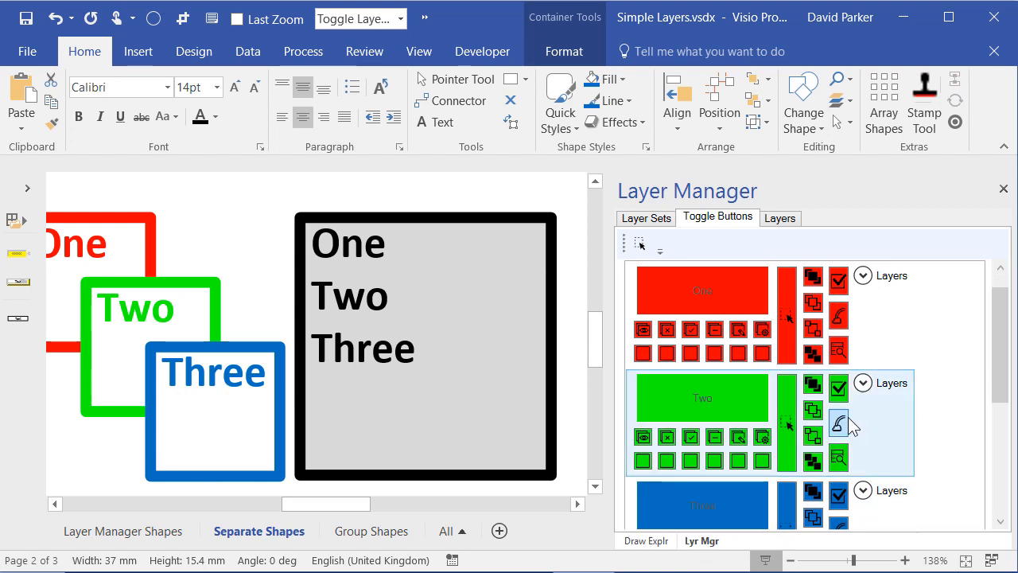
scroll(down, 3)
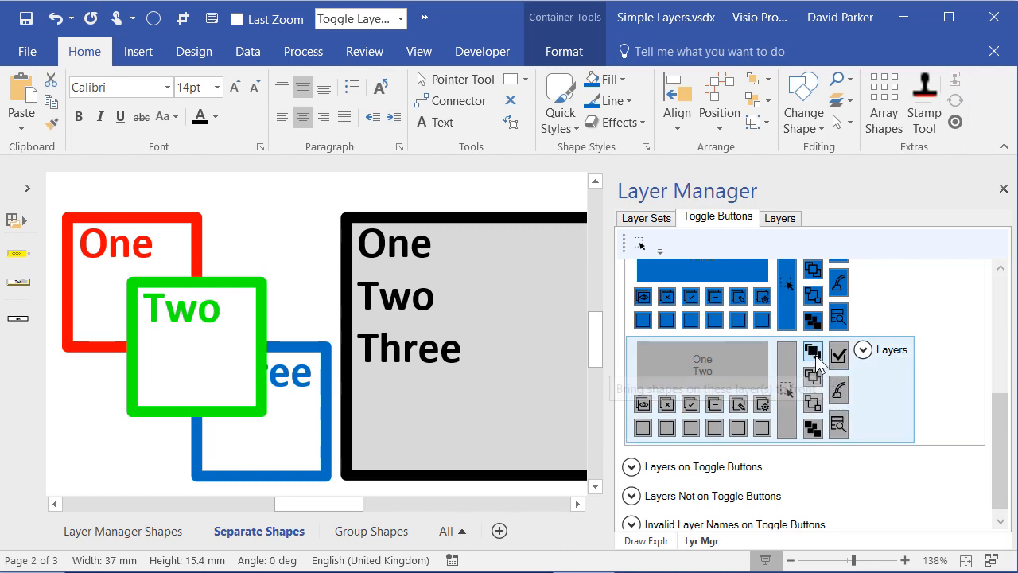
mouse_move(813, 381)
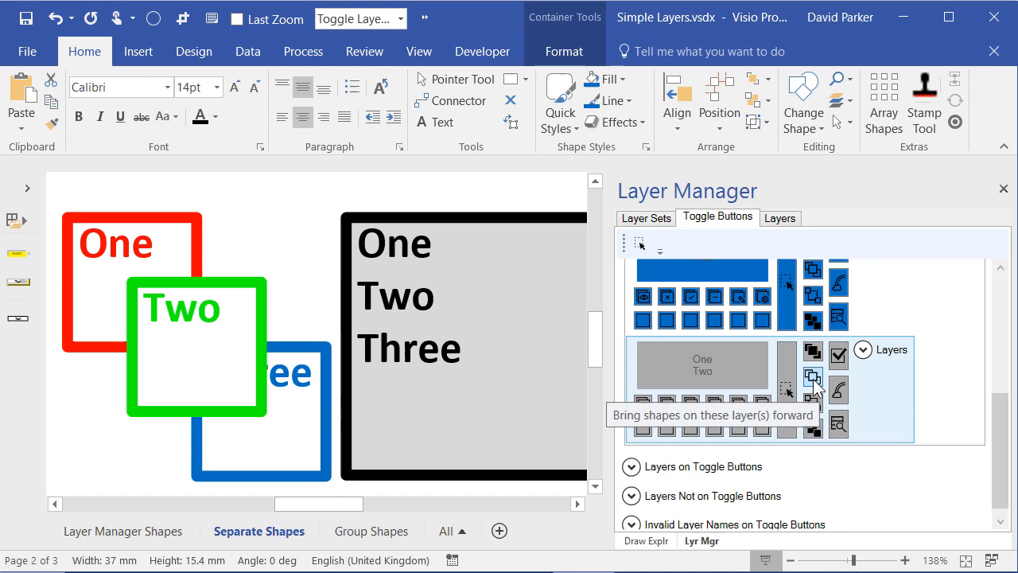
click(812, 377)
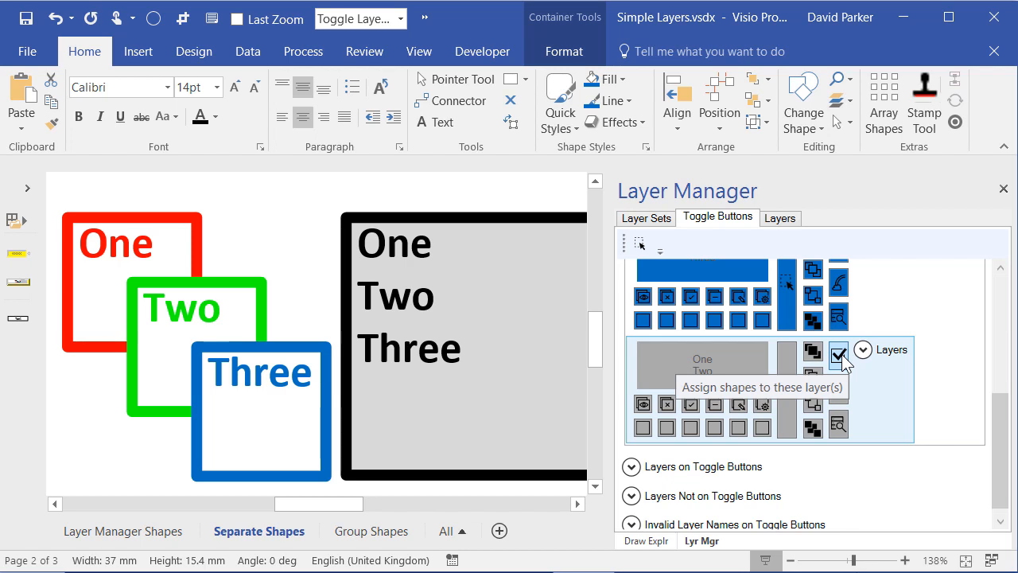
mouse_move(416, 366)
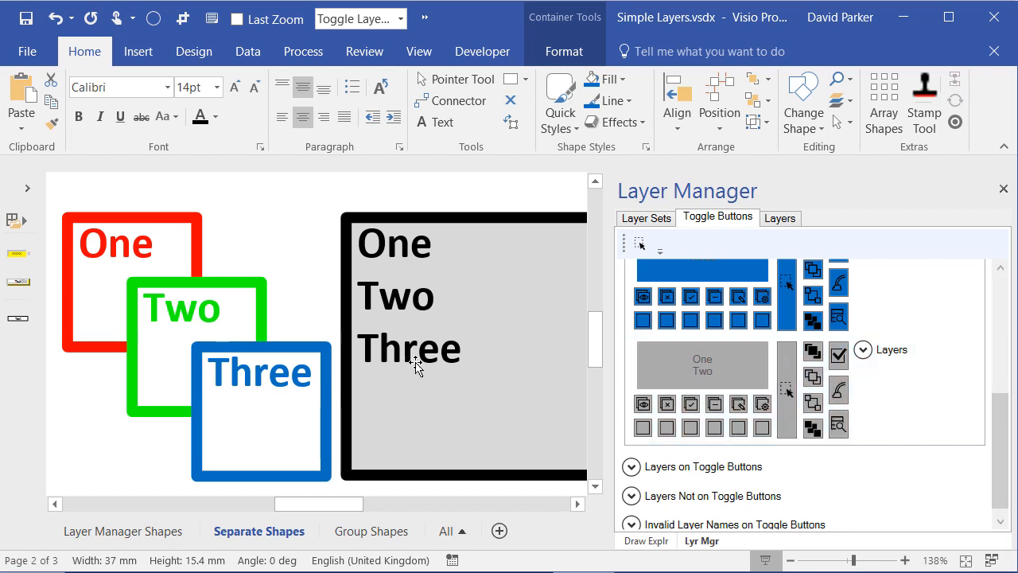
mouse_move(407, 375)
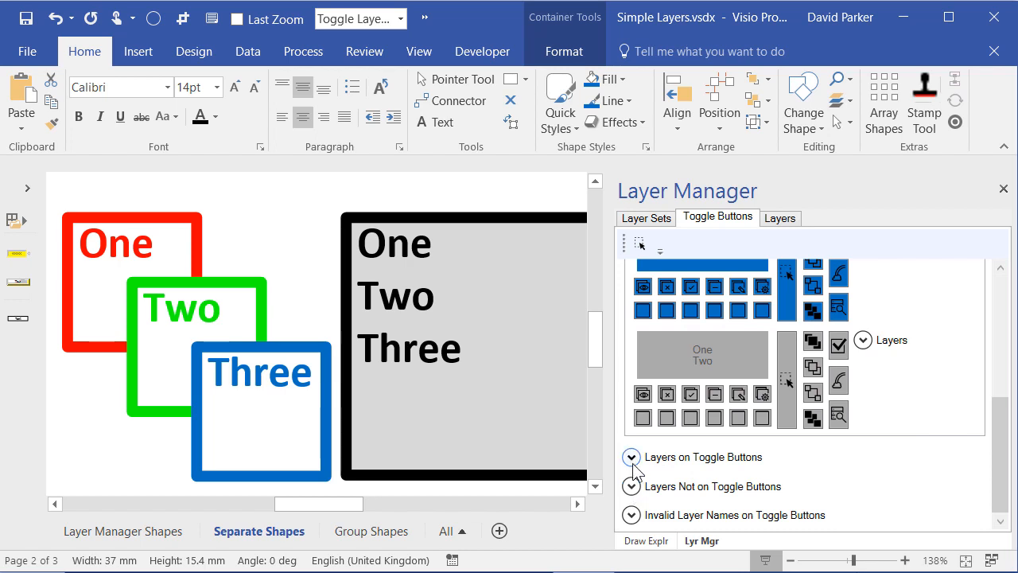
Expand both toggle-button layer lists and turn the Container layer off and back on.
click(631, 457)
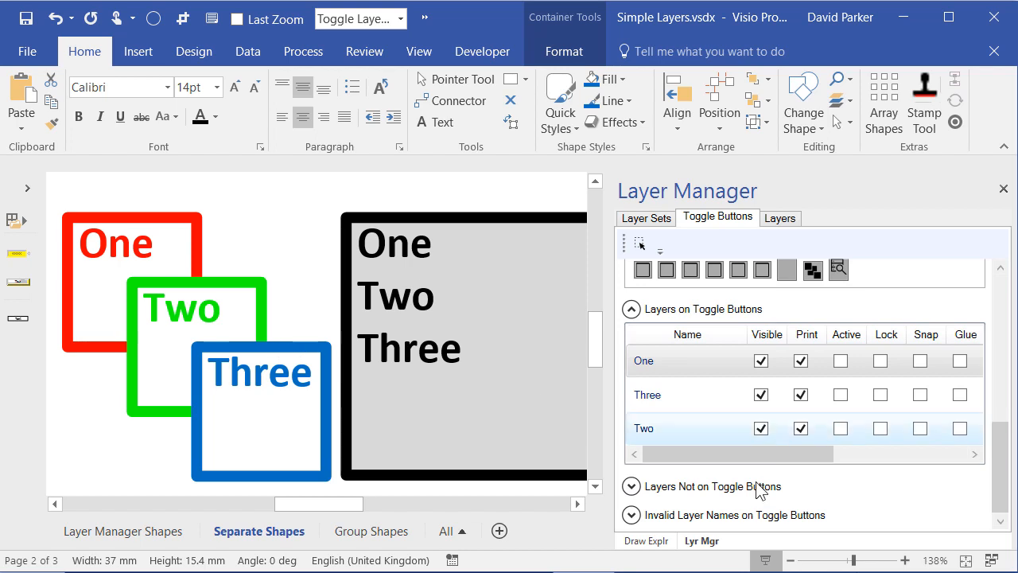
click(631, 486)
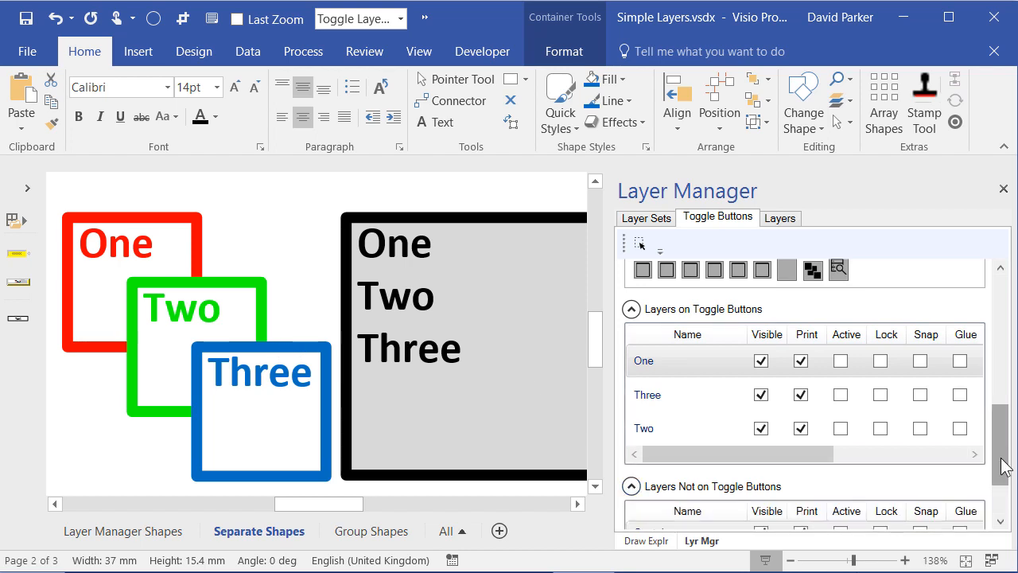
scroll(down, 3)
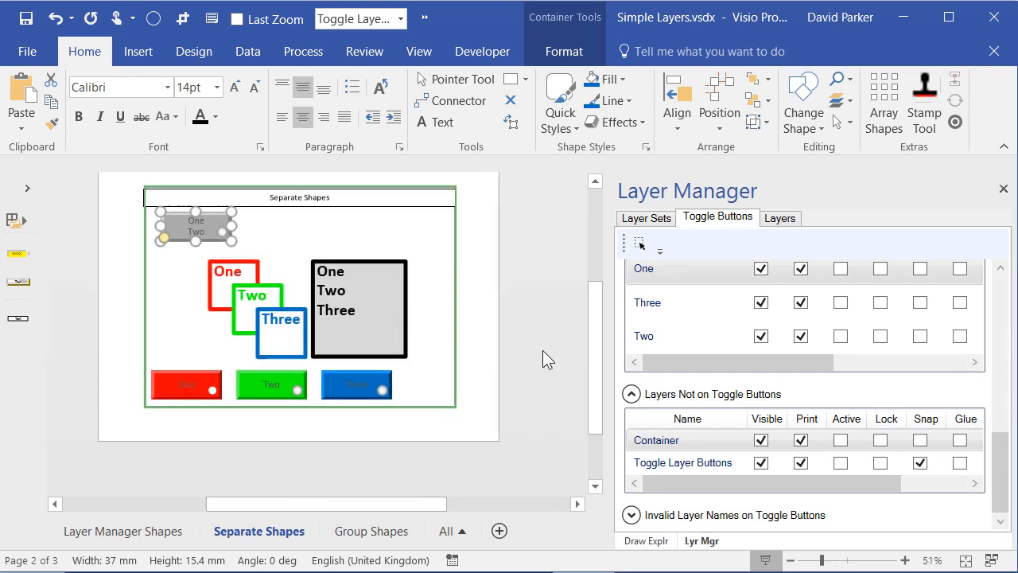
click(760, 440)
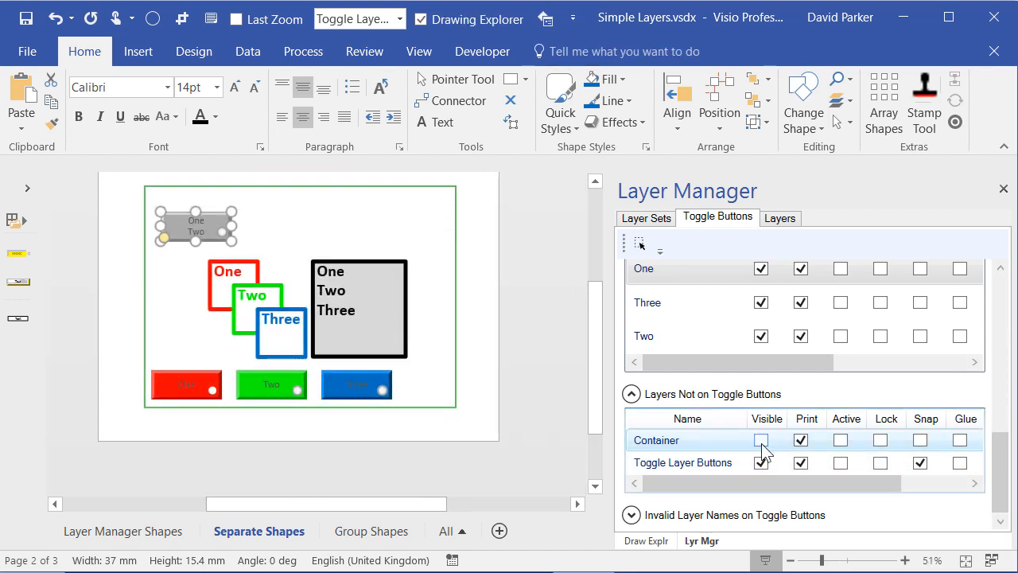
click(761, 440)
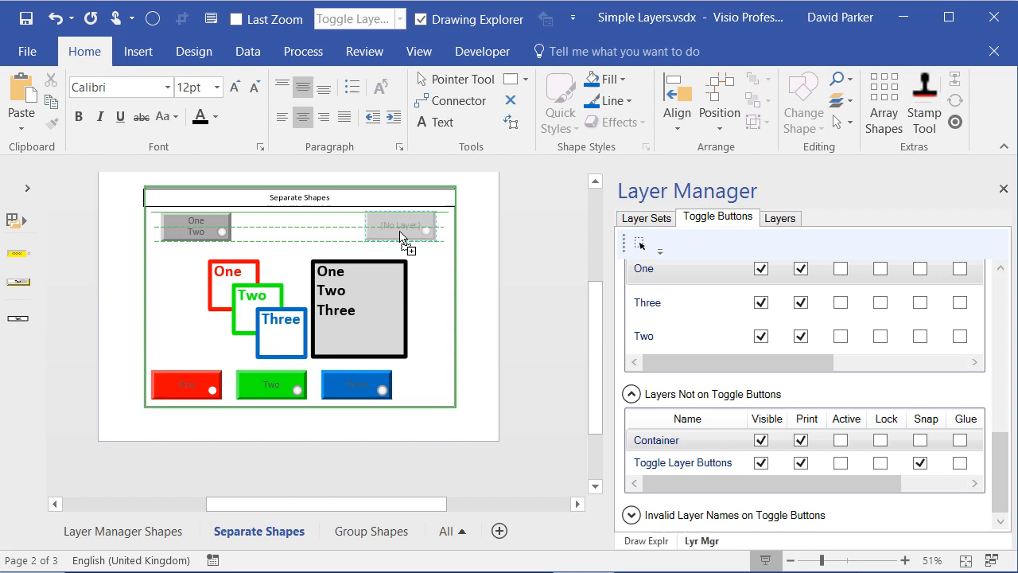
Drop a copy of the grey toggle button top-right in the container and label it Three.
click(400, 226)
text(Thr)
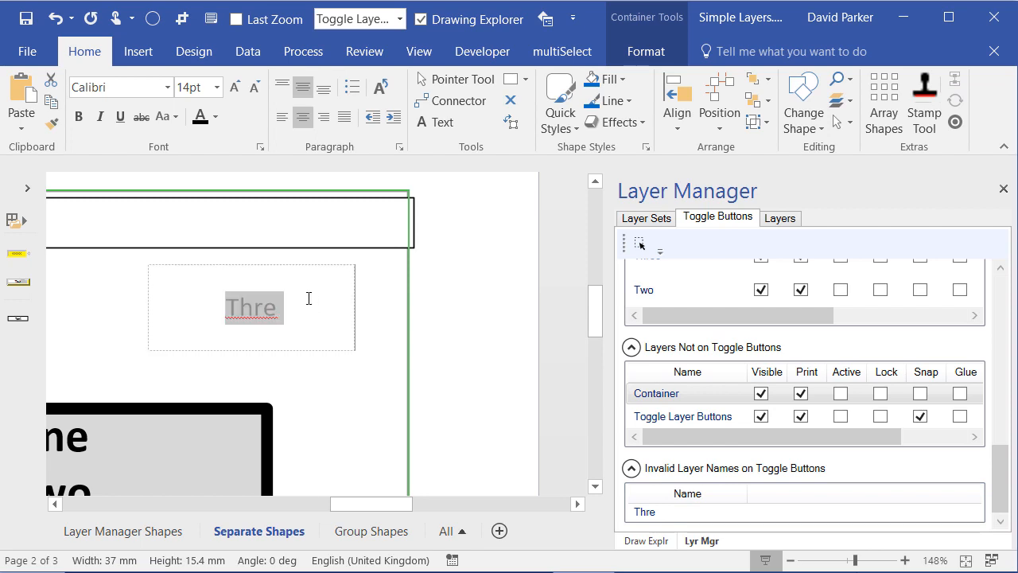
text(e)
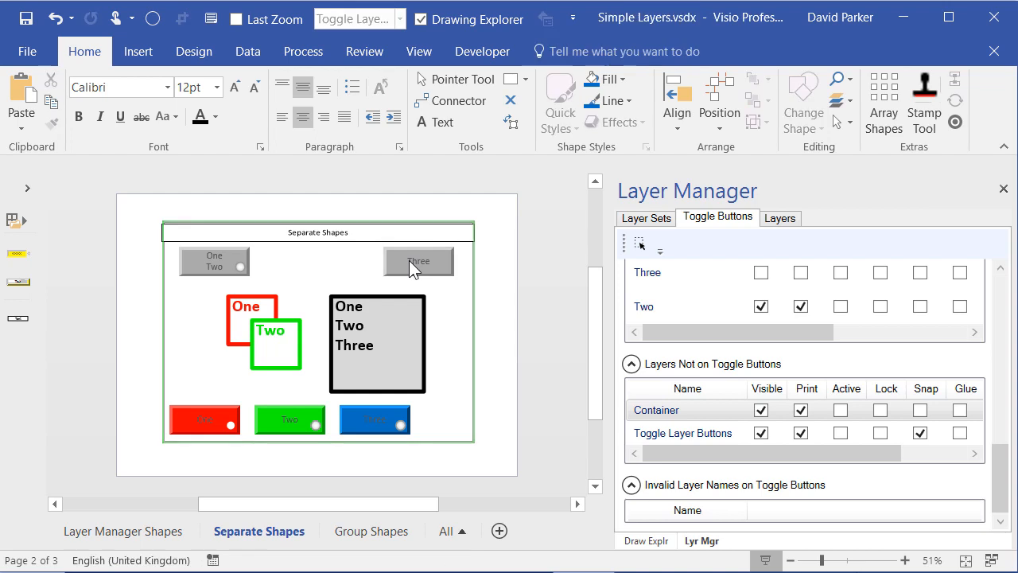
Toggle layer Three back on, check the Layers list, then return to Toggle Buttons.
click(419, 260)
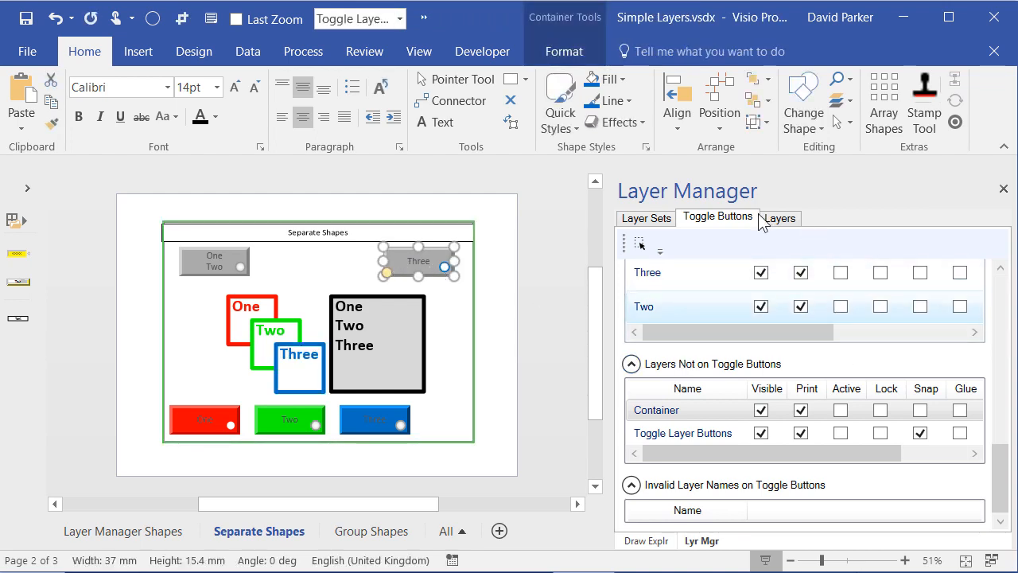
click(780, 217)
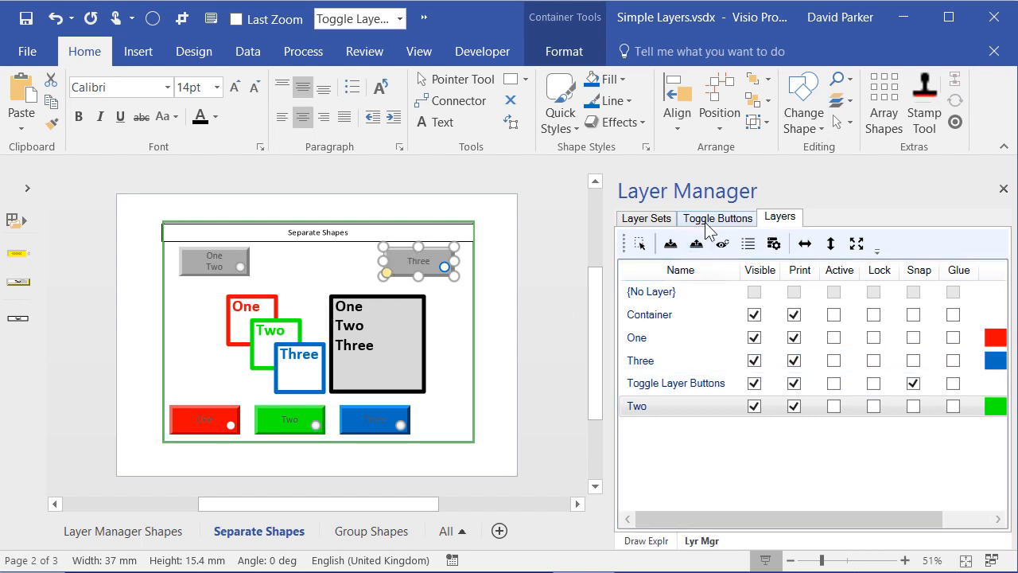
click(717, 217)
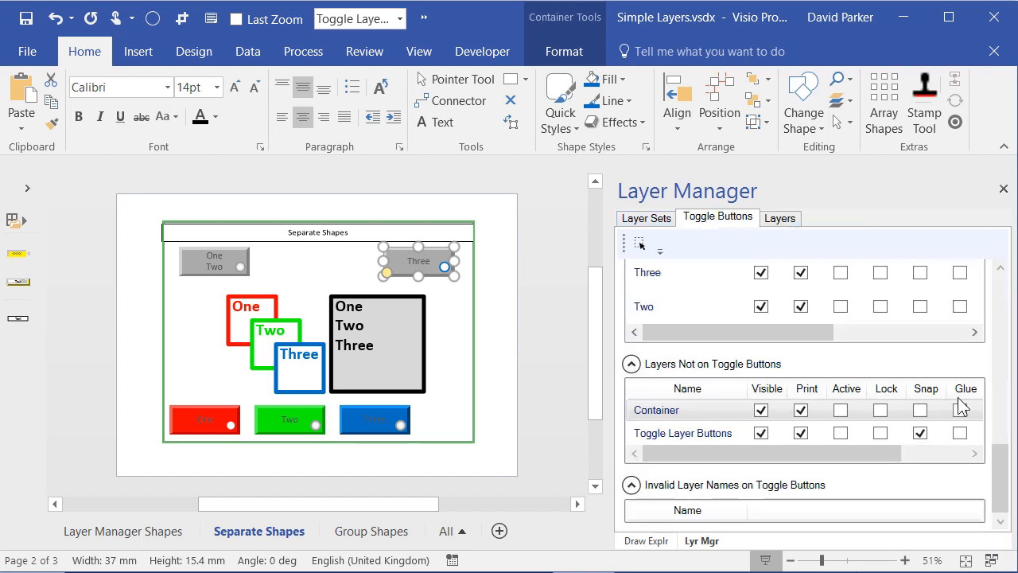
click(686, 510)
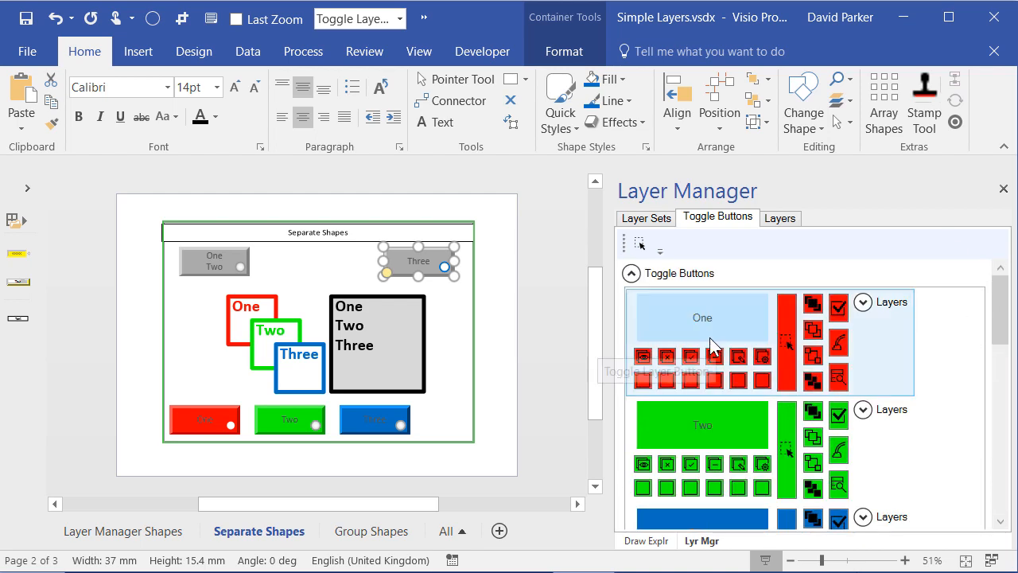
click(863, 302)
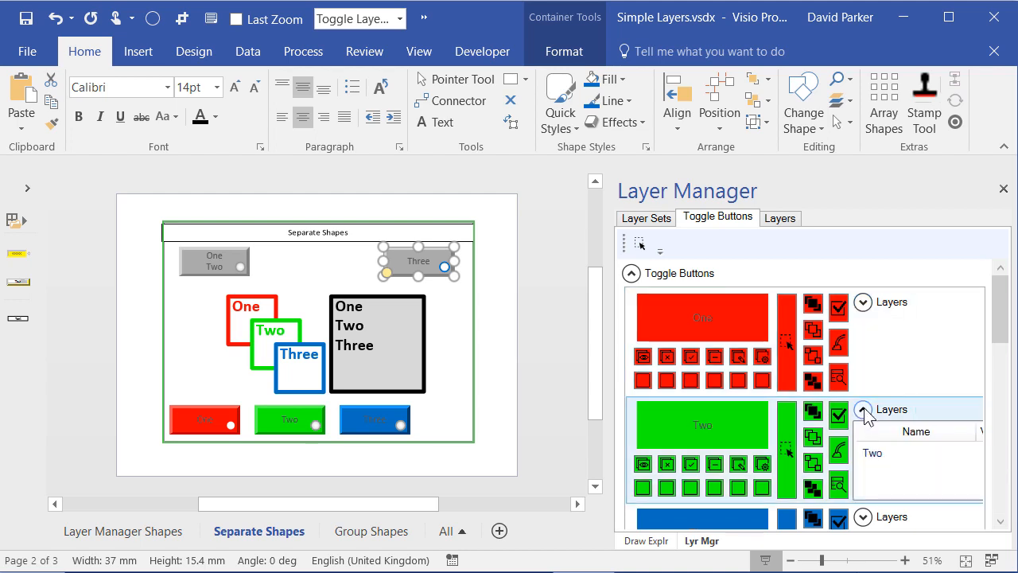
click(863, 409)
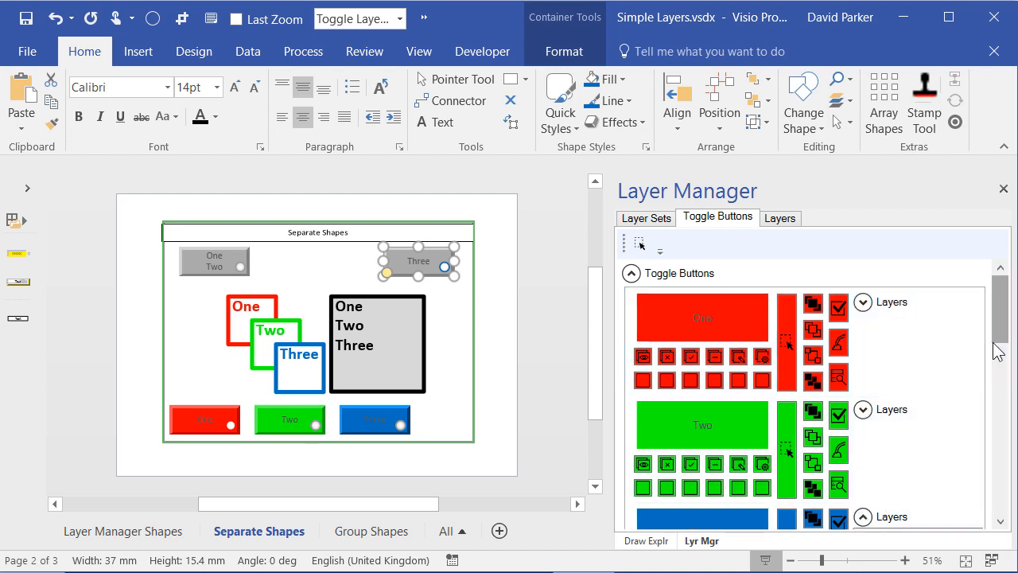
scroll(down, 3)
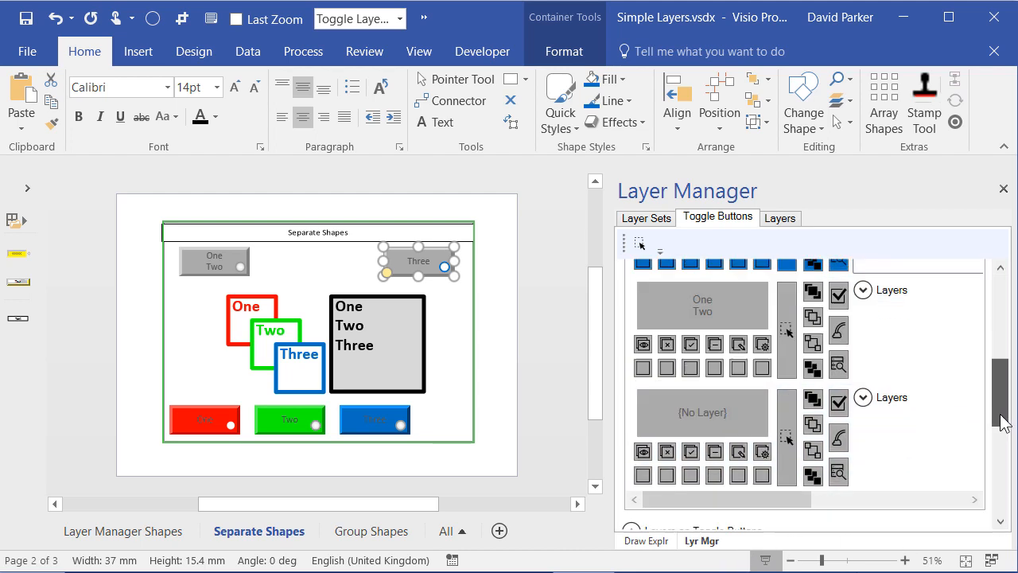
scroll(down, 3)
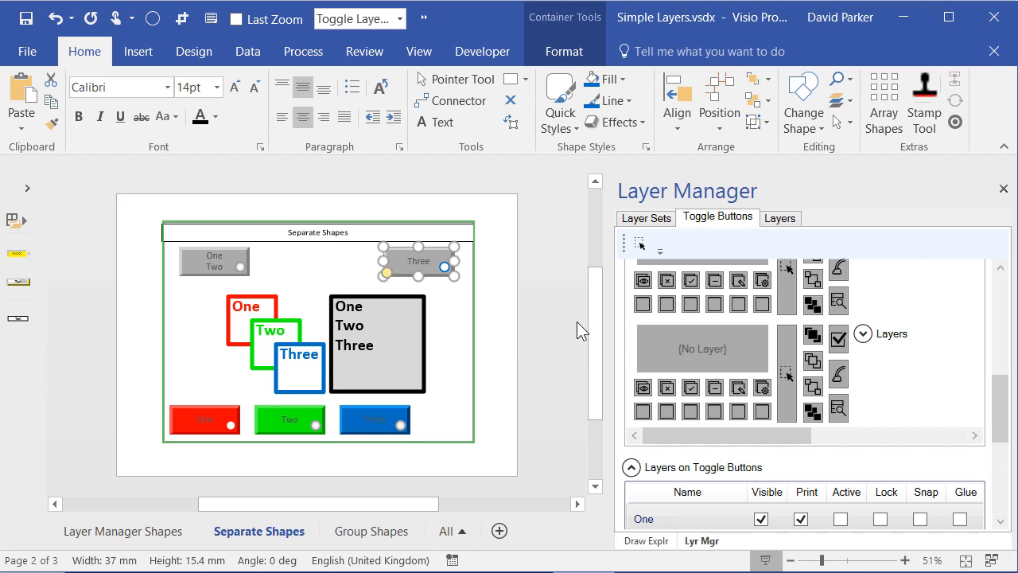
mouse_move(710, 157)
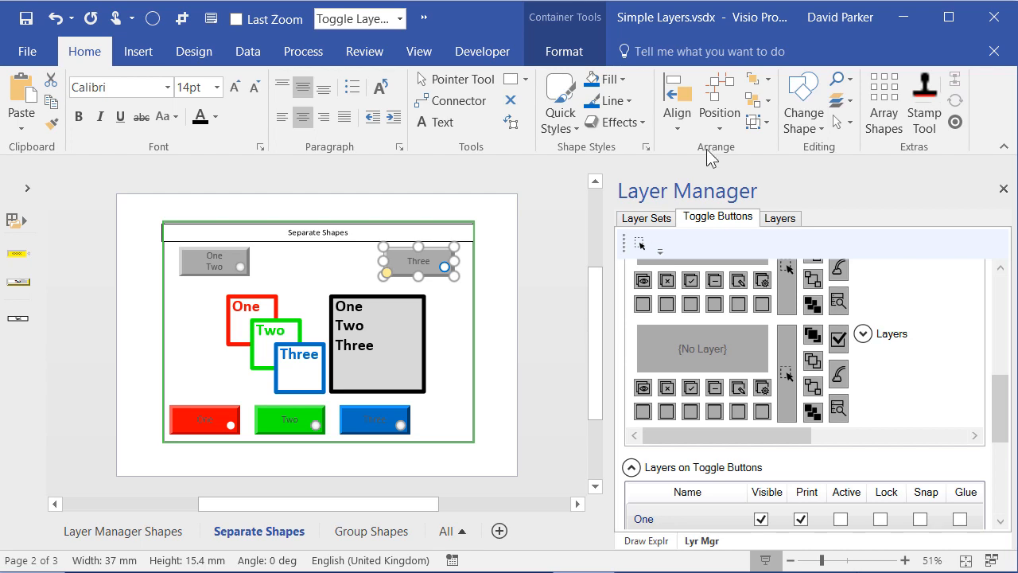